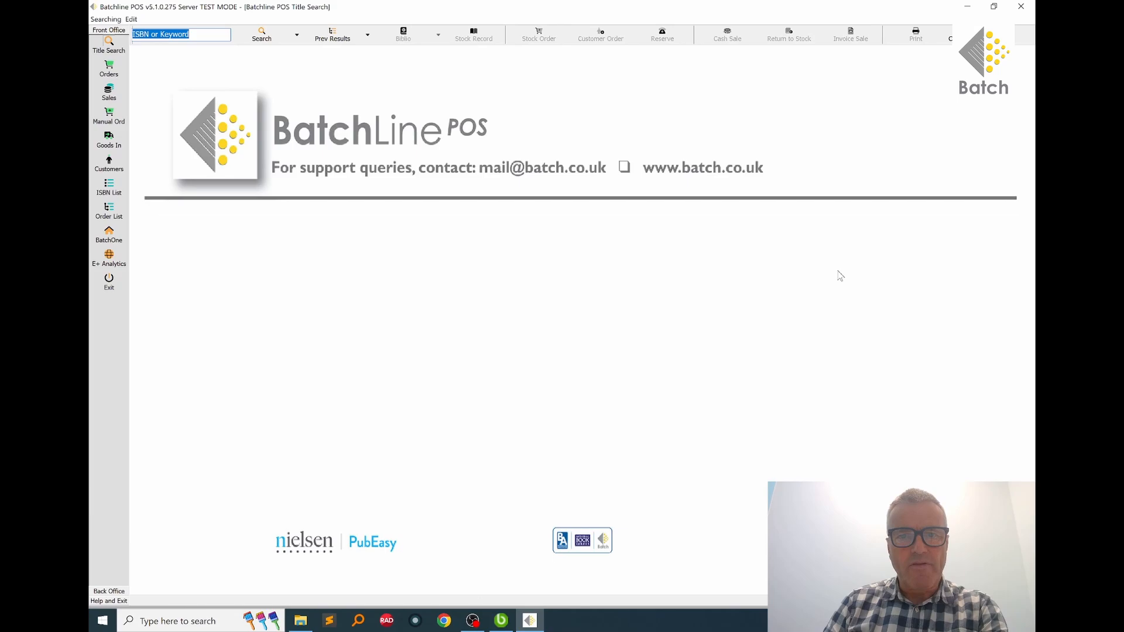
mouse_move(630, 286)
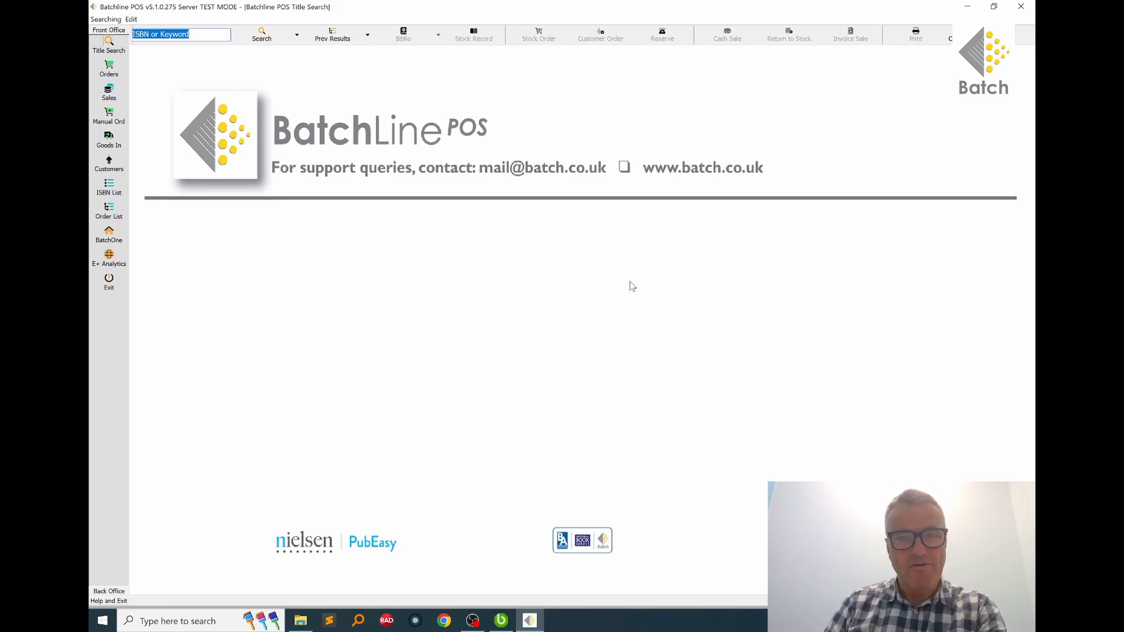
mouse_move(625, 274)
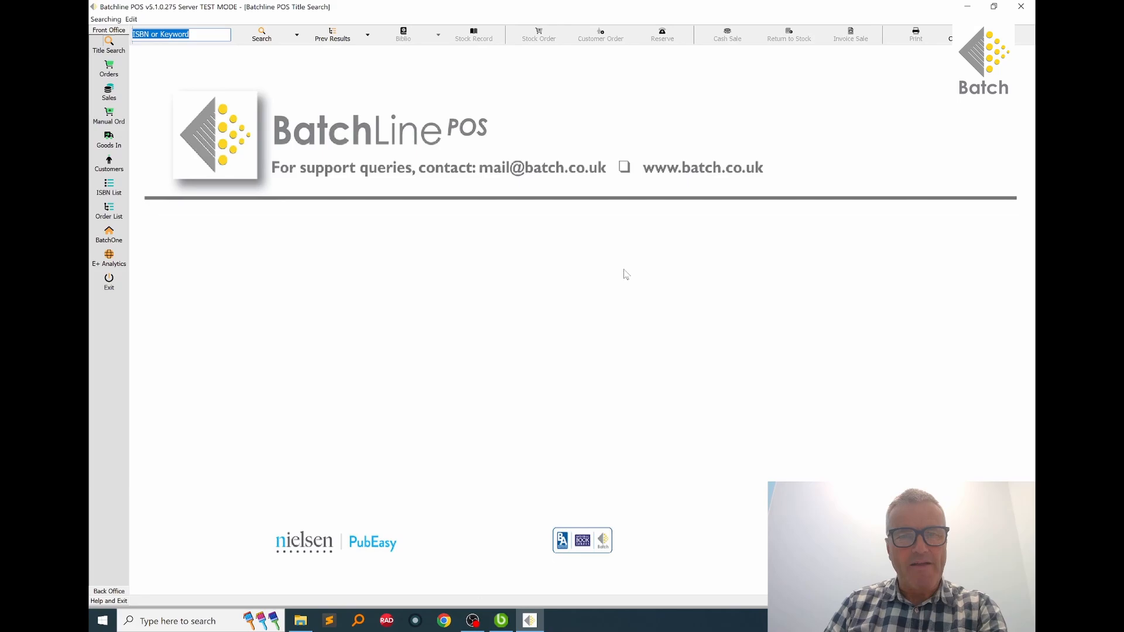
mouse_move(598, 263)
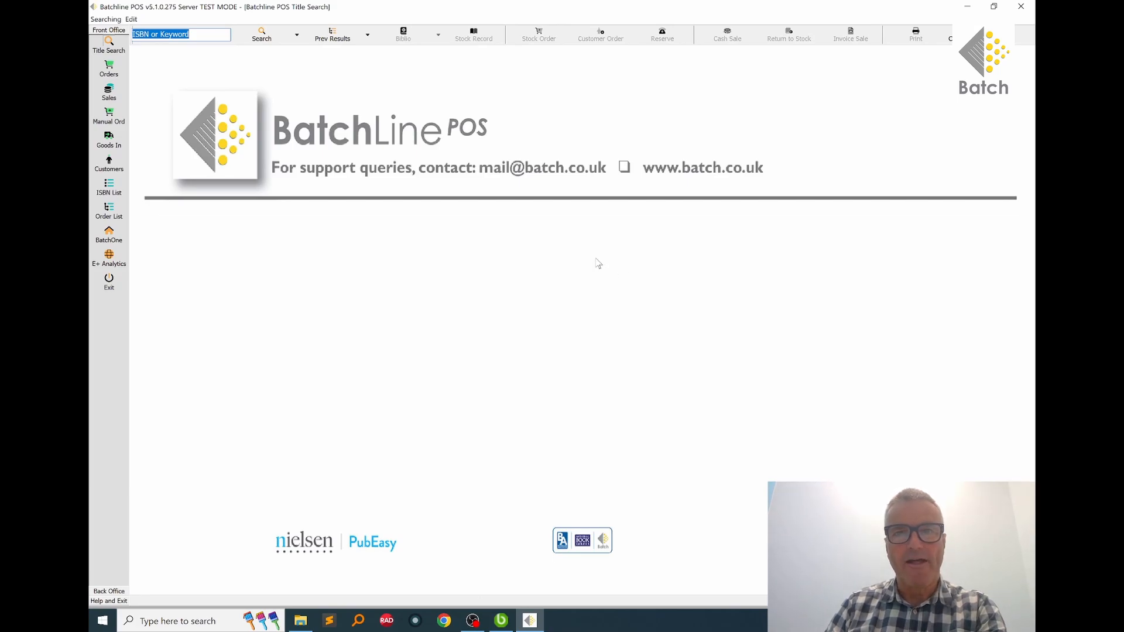
mouse_move(417, 175)
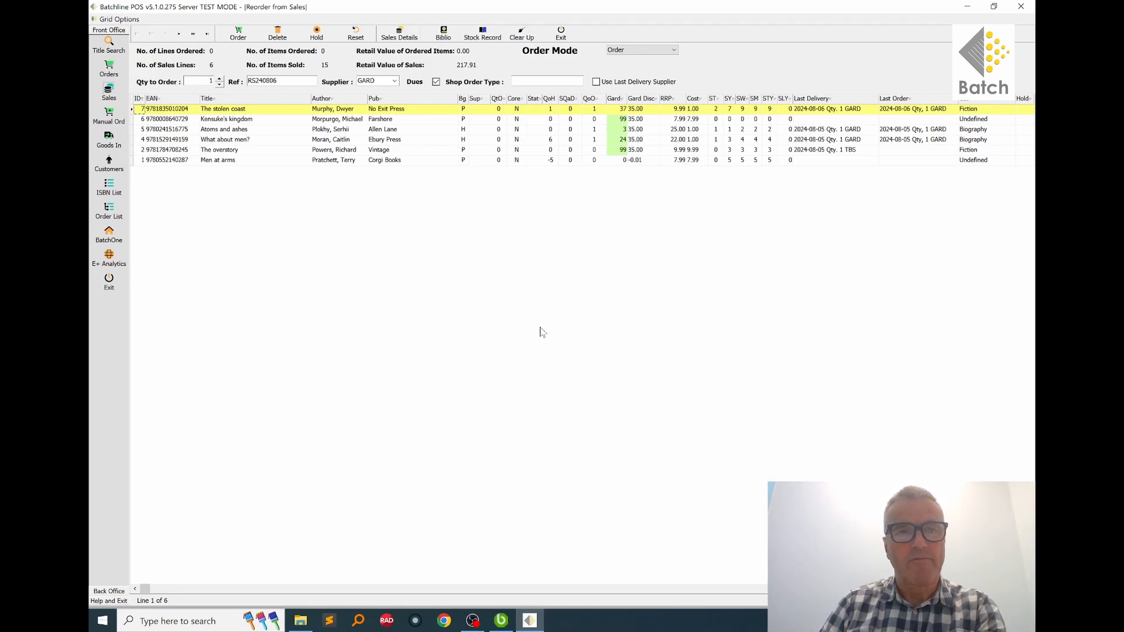
mouse_move(465, 306)
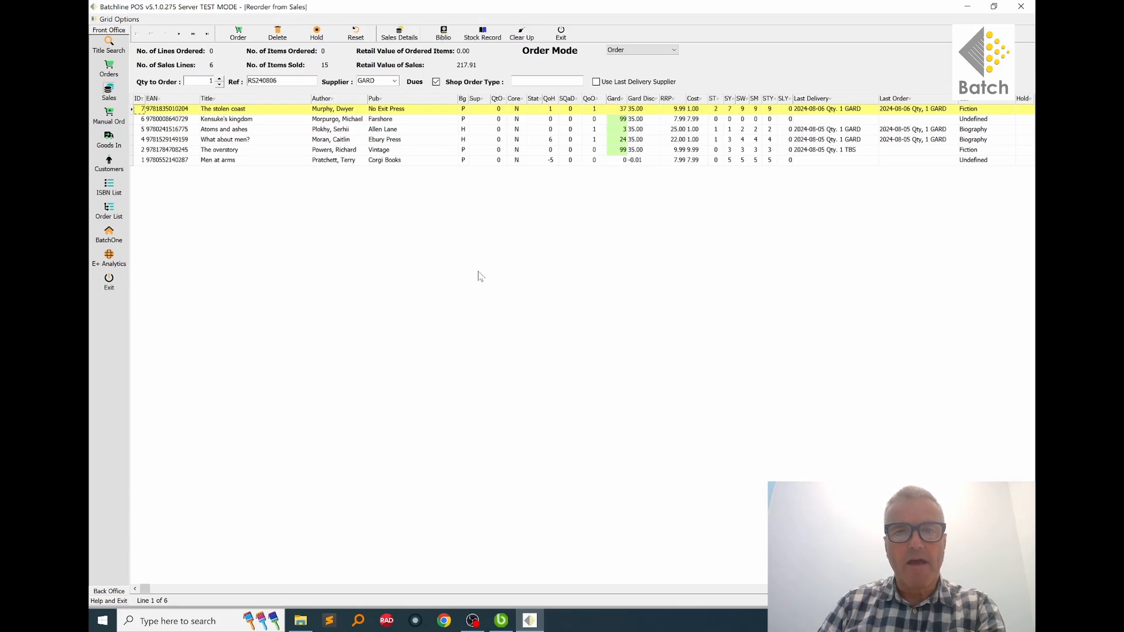
mouse_move(468, 241)
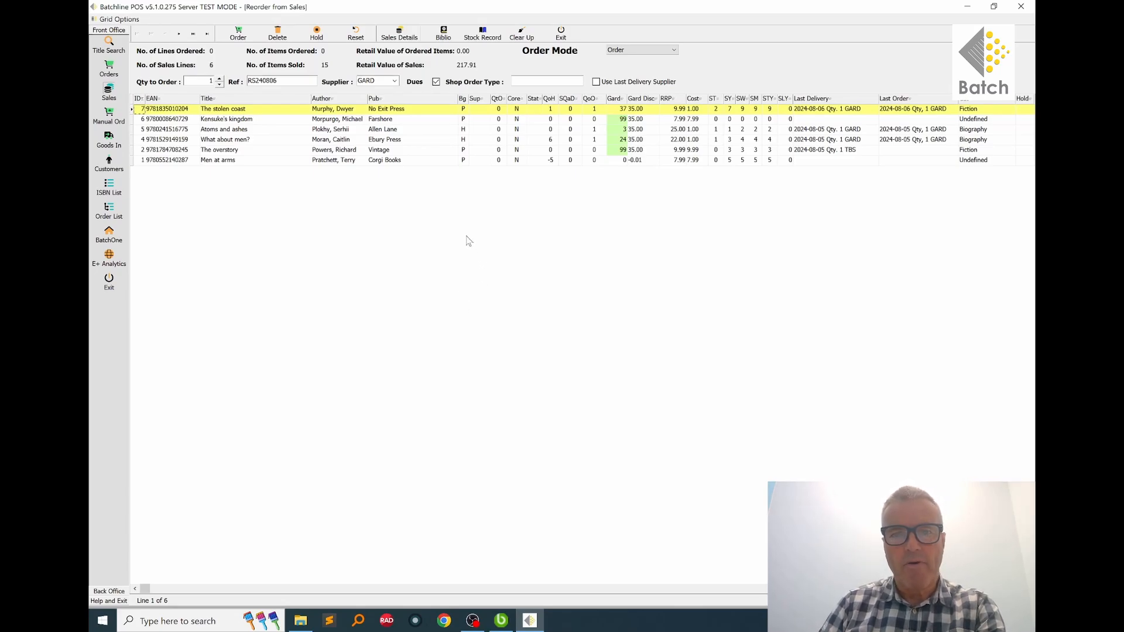
Bring up the context menu of actions on the Reorder from Sales grid
right_click(468, 240)
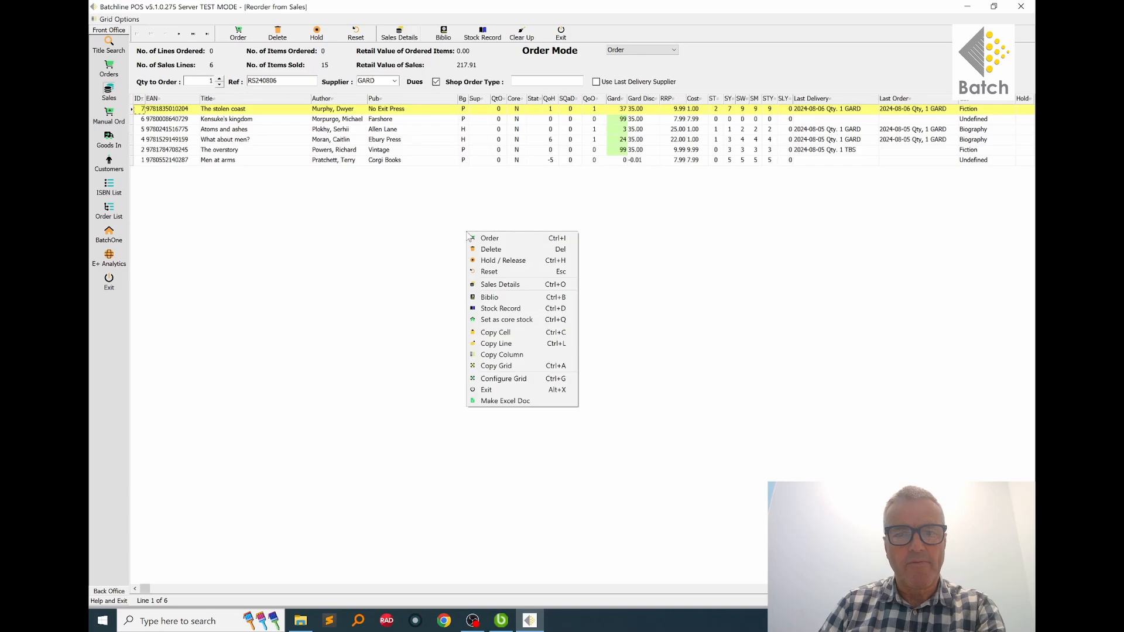
mouse_move(490, 238)
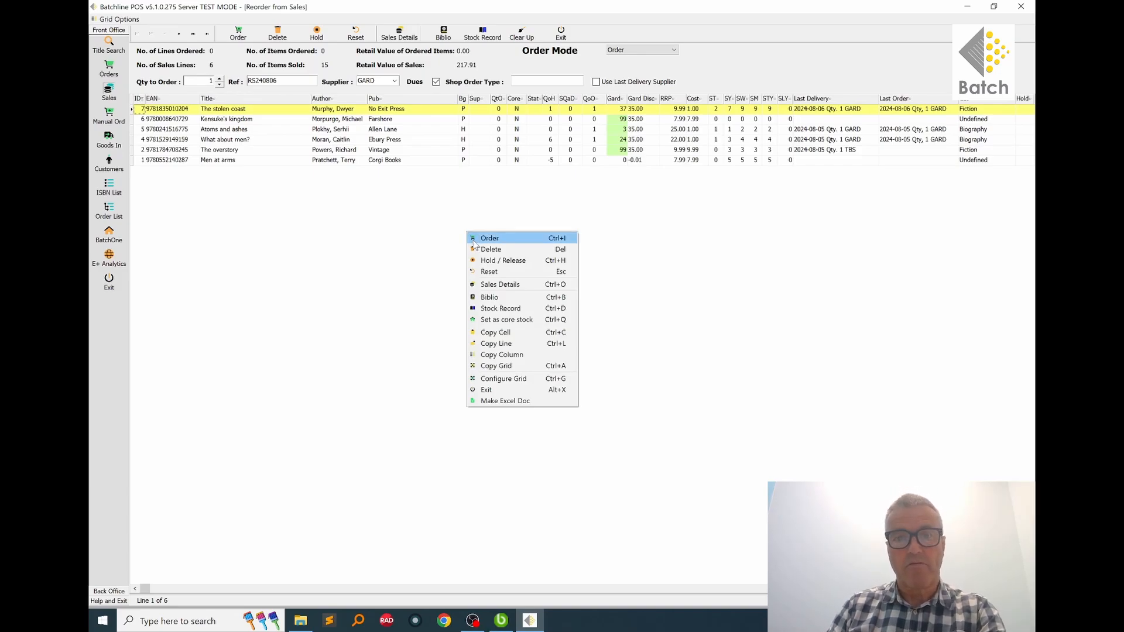
mouse_move(500, 283)
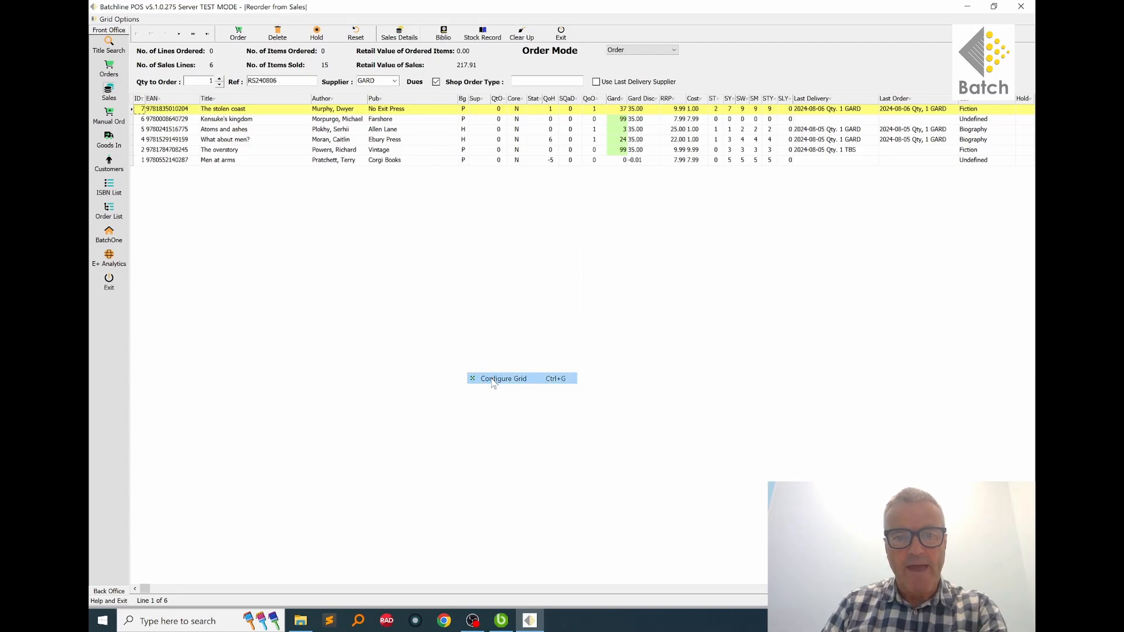
In Configure Grid, move the Pub Date column up to sit right after ID
click(503, 379)
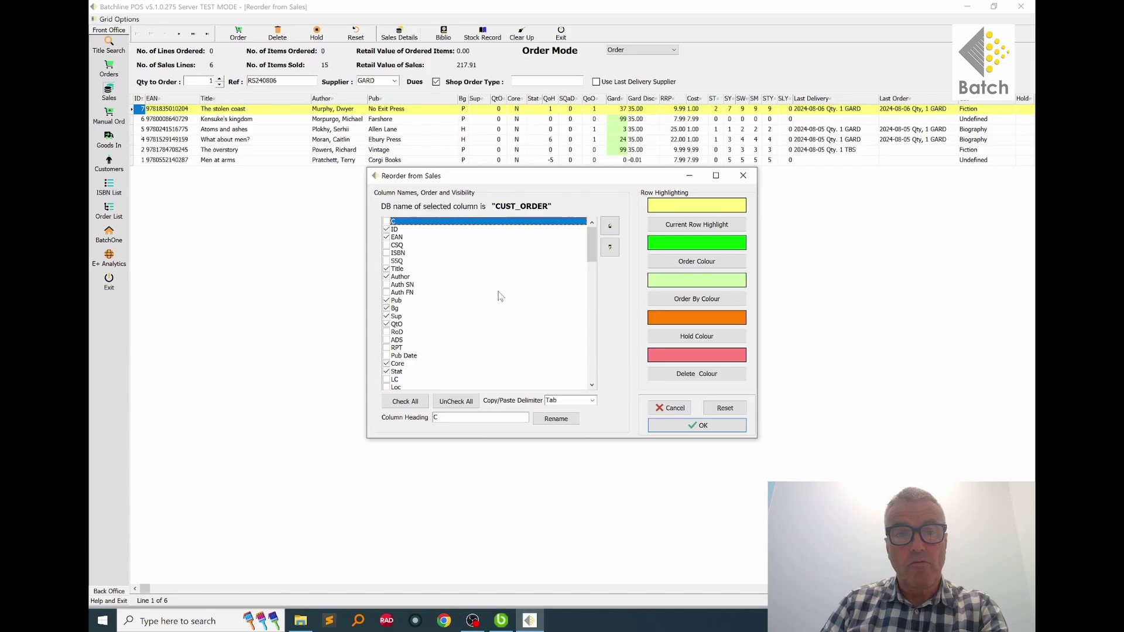
mouse_move(518, 292)
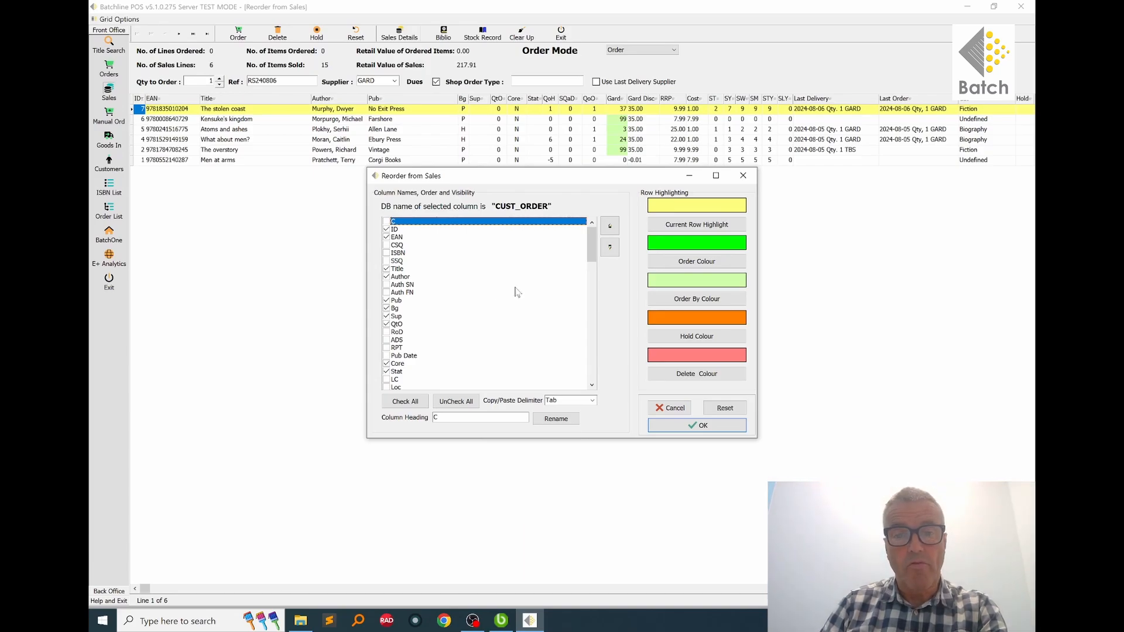
mouse_move(490, 291)
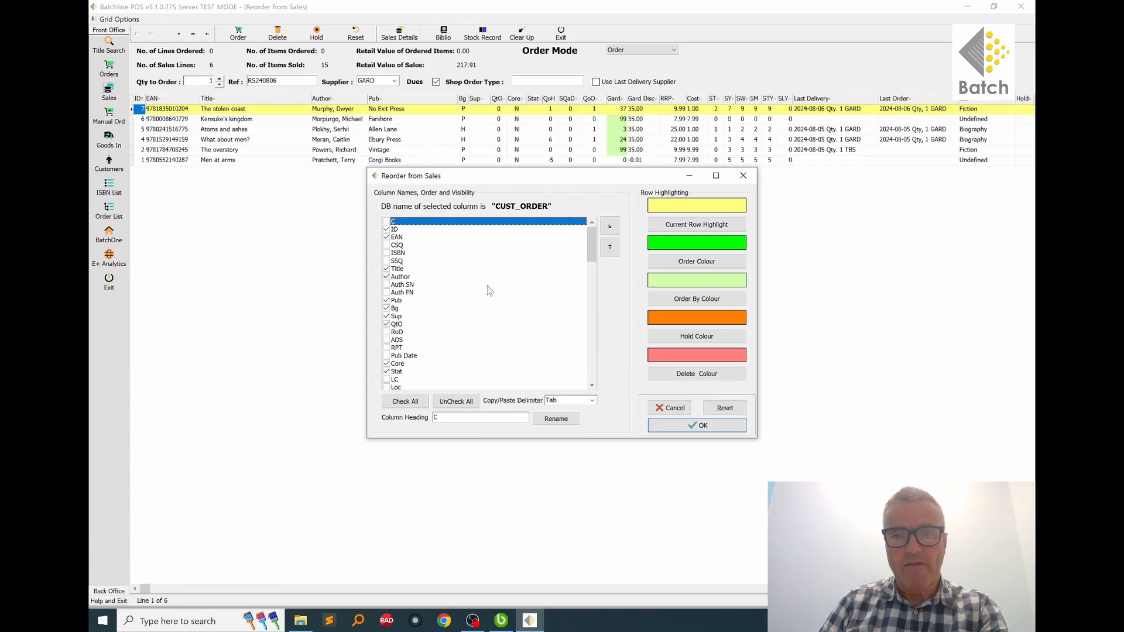
mouse_move(486, 290)
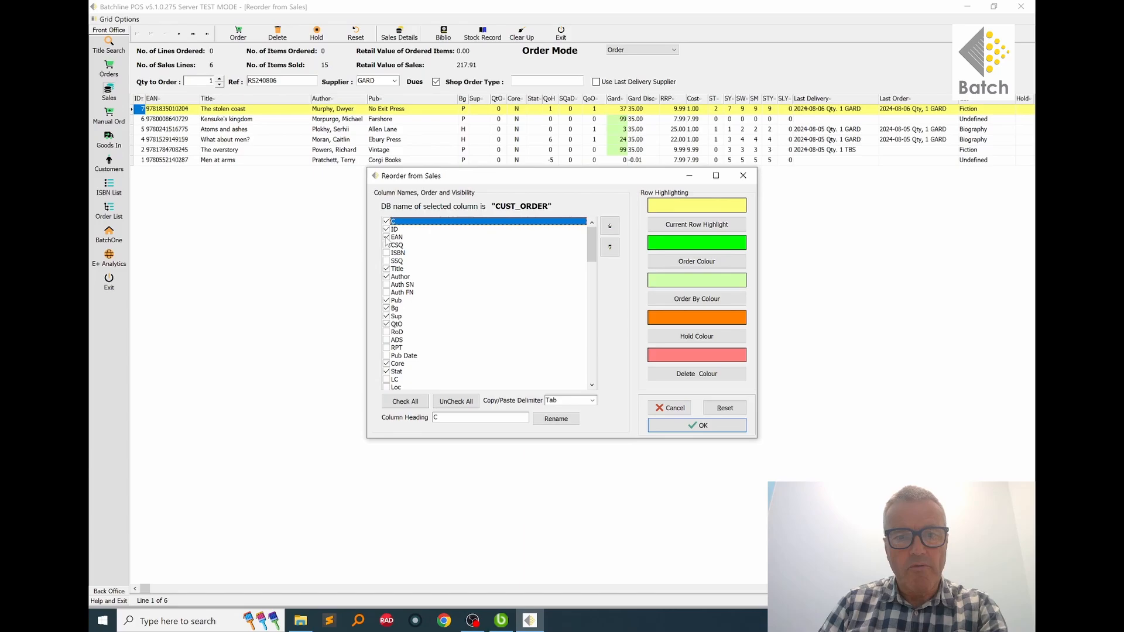
click(408, 237)
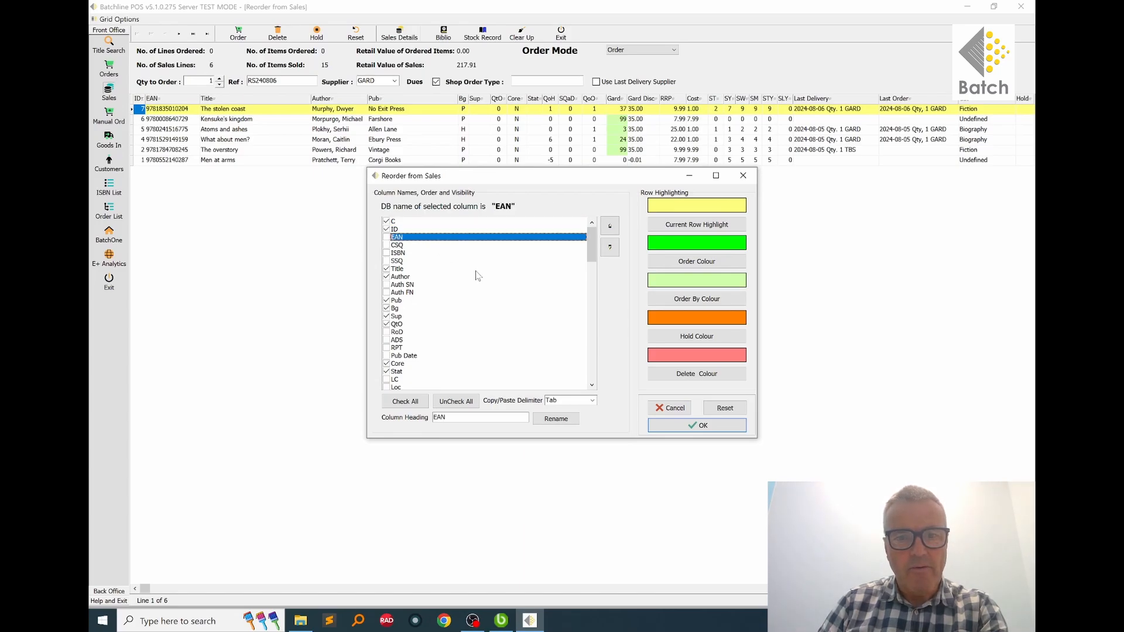
mouse_move(399, 360)
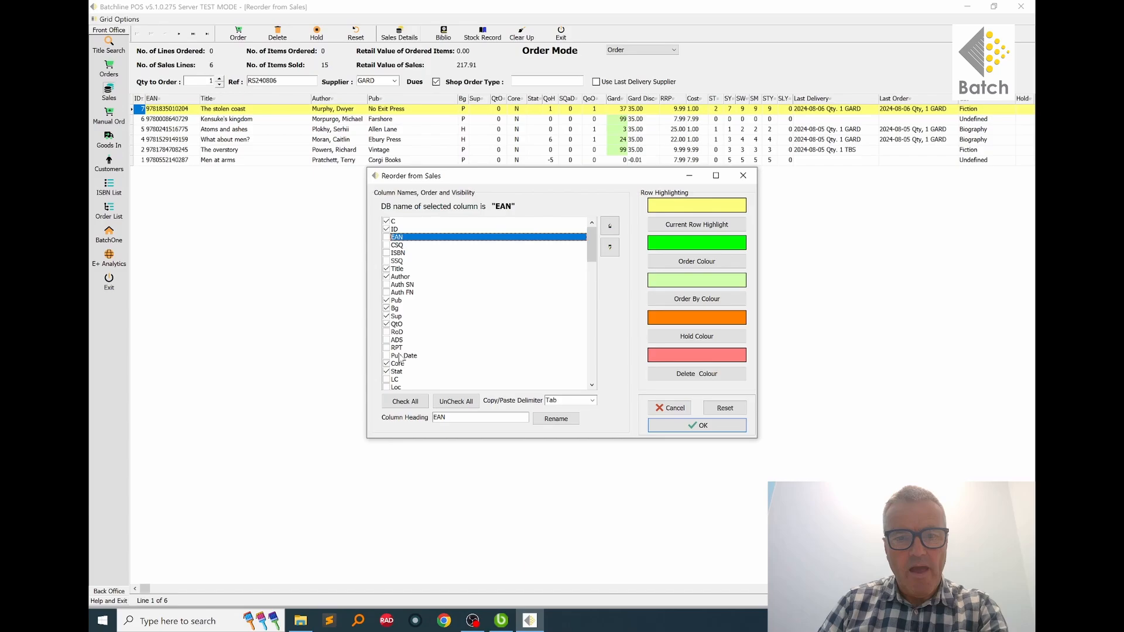
click(403, 356)
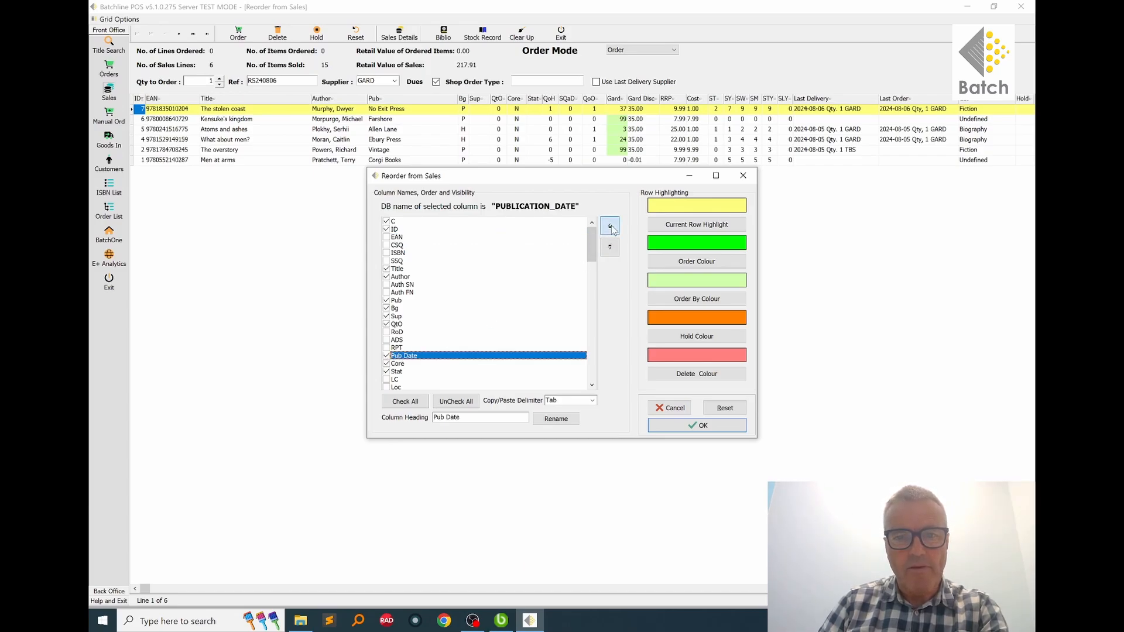
click(610, 226)
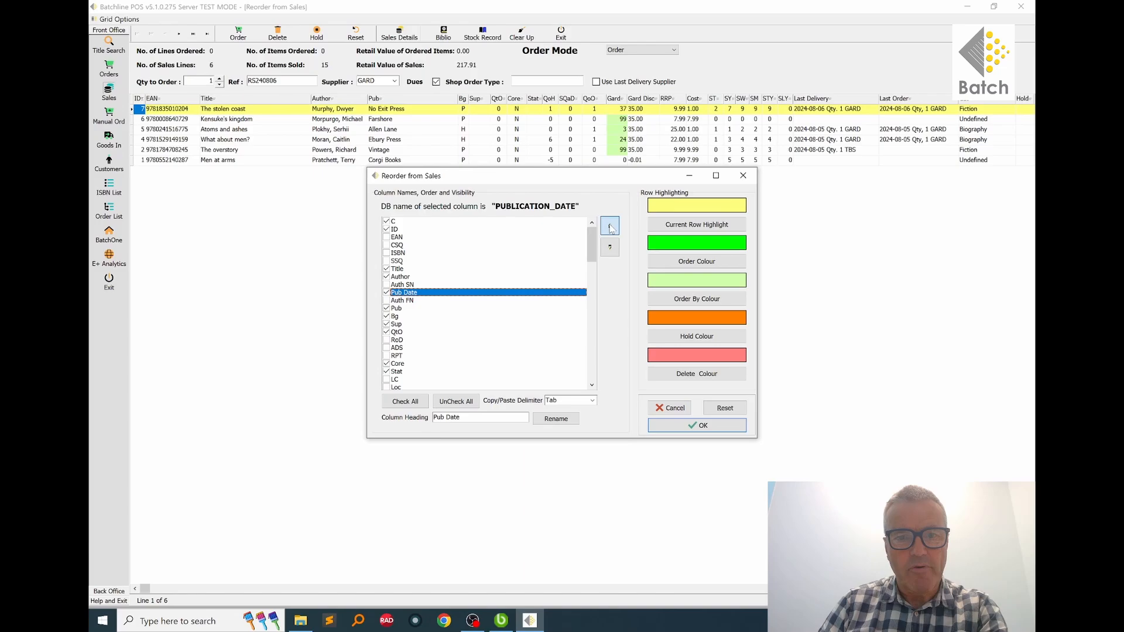
click(609, 225)
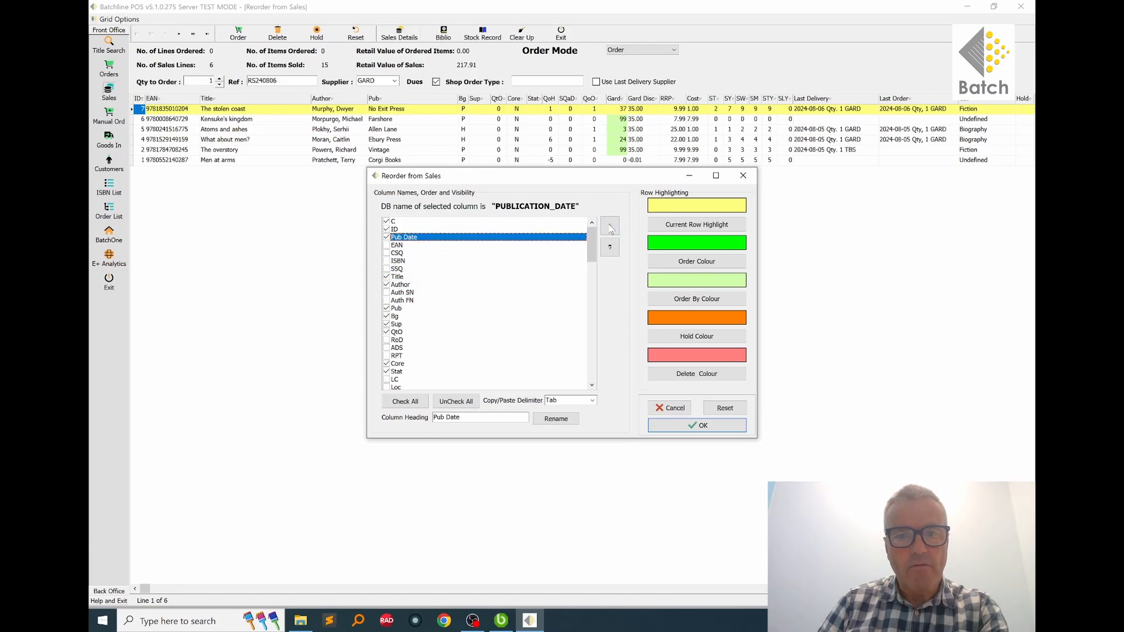
Move the Tot Sales column up to follow Title and apply the new layout
scroll(down, 3)
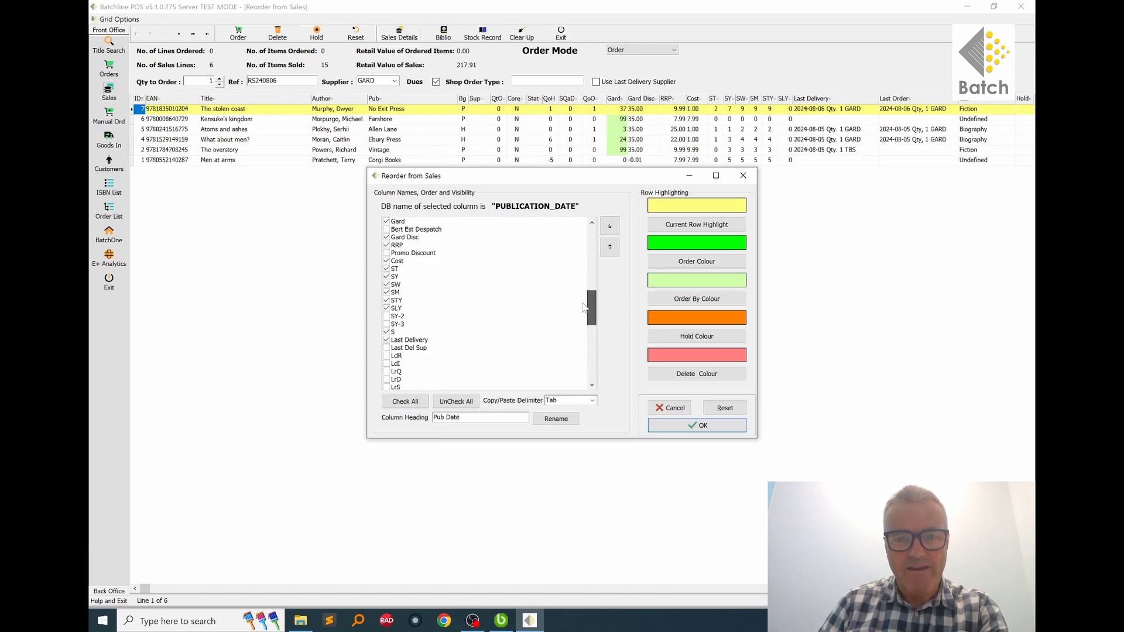
scroll(down, 3)
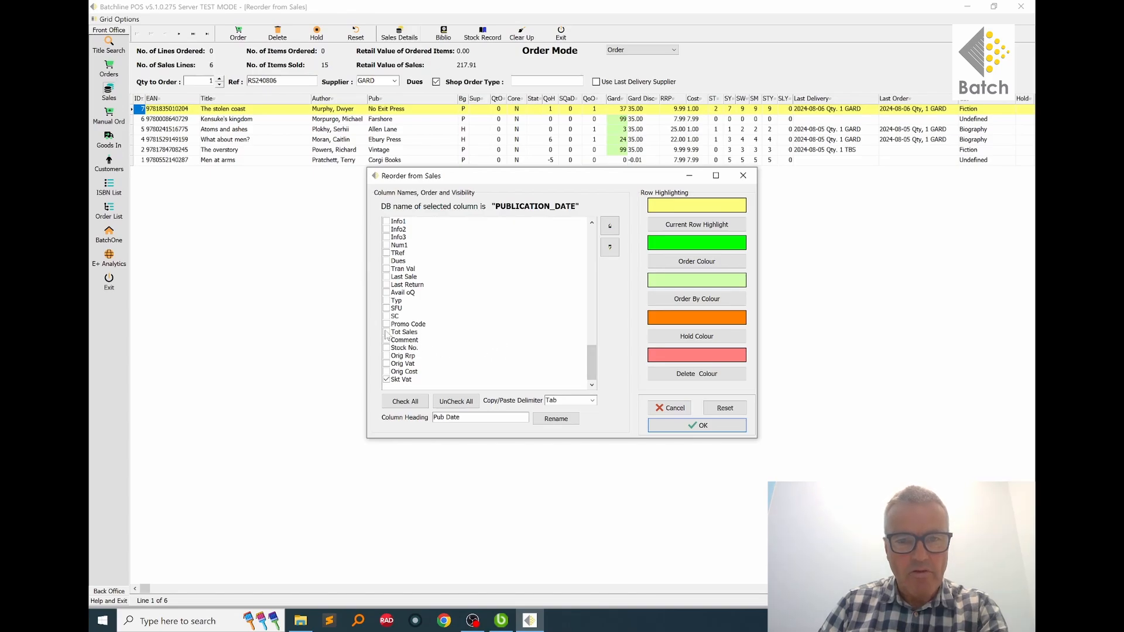
click(405, 332)
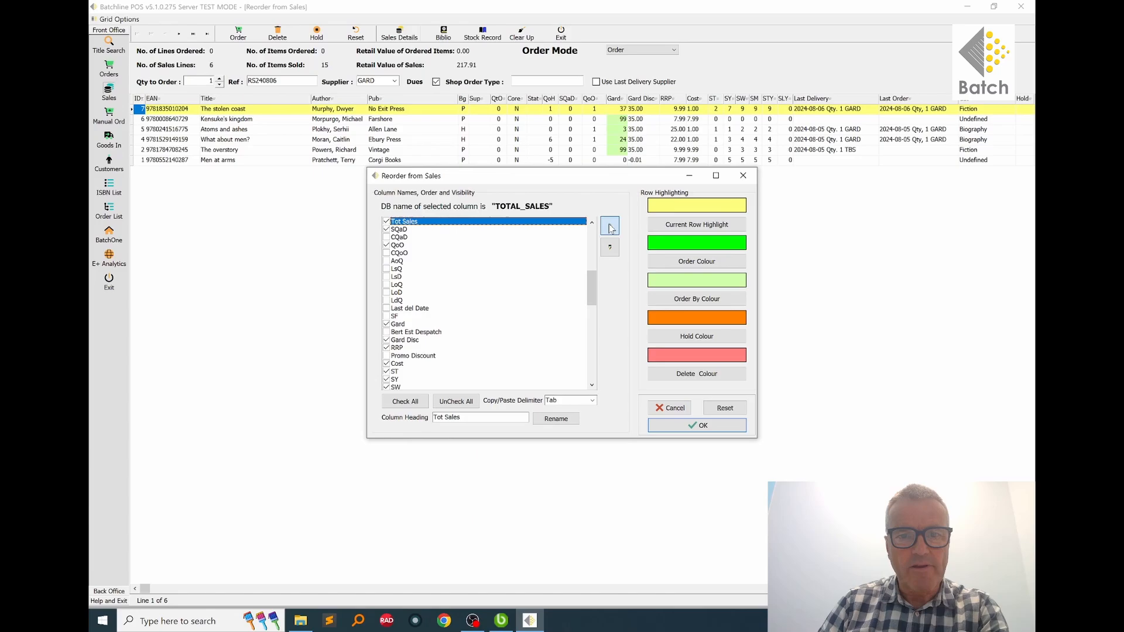
click(609, 226)
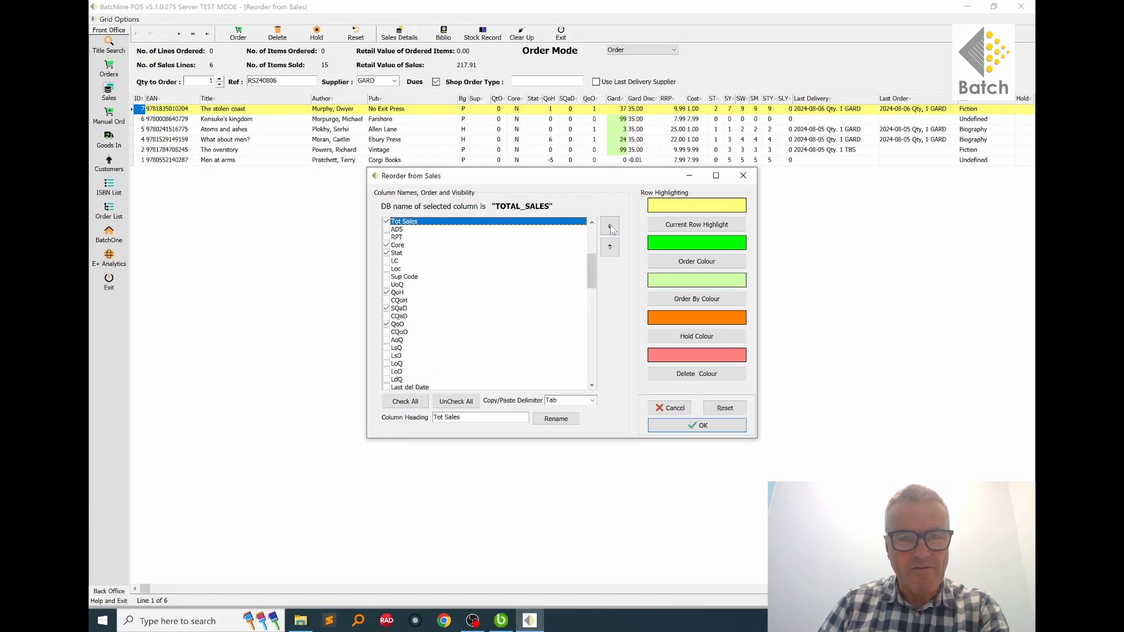
click(609, 226)
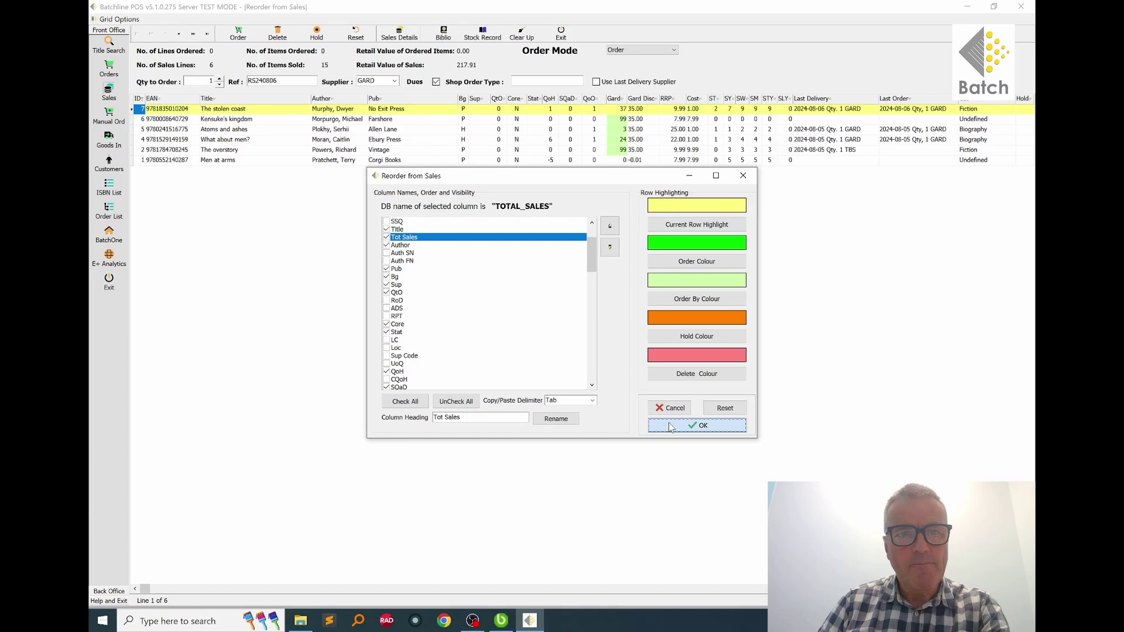
click(696, 425)
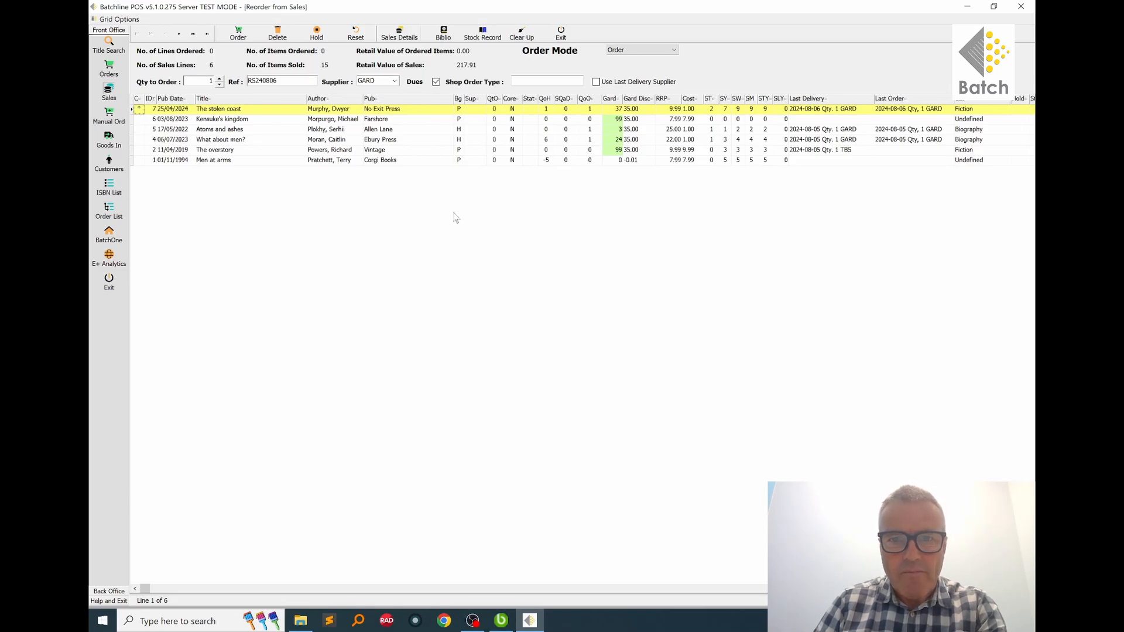
mouse_move(480, 239)
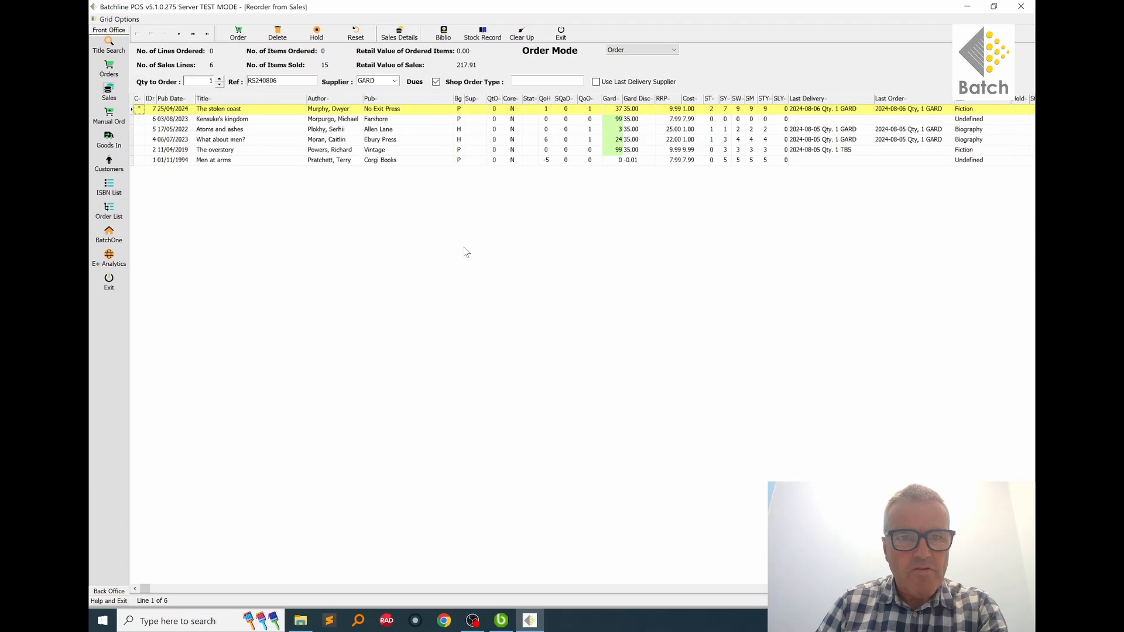
mouse_move(459, 261)
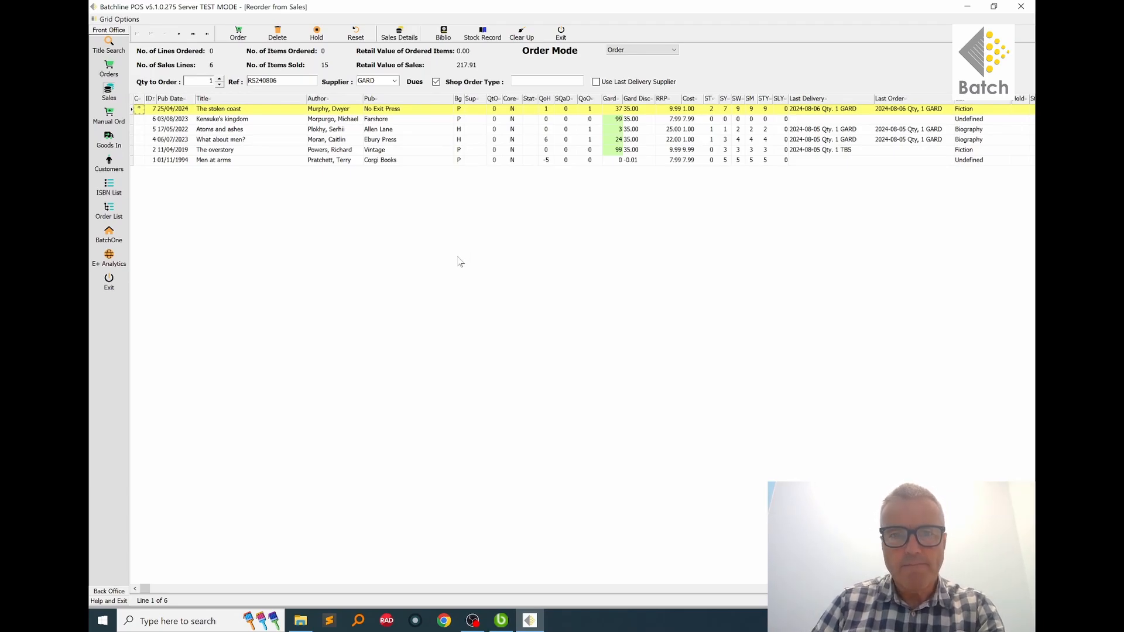
mouse_move(419, 243)
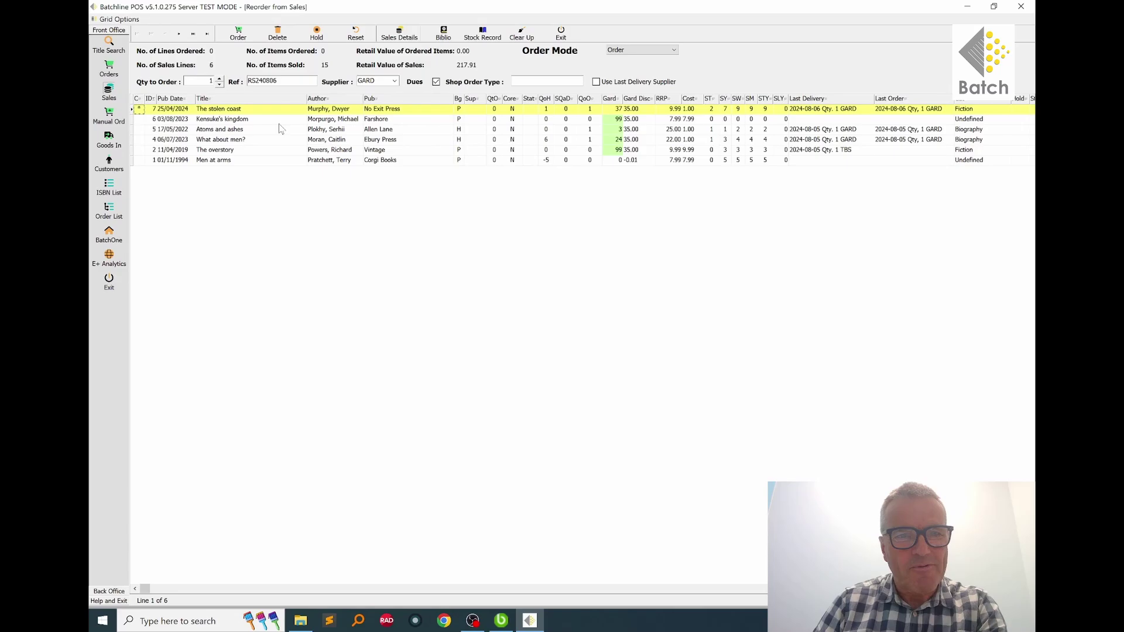
mouse_move(365, 129)
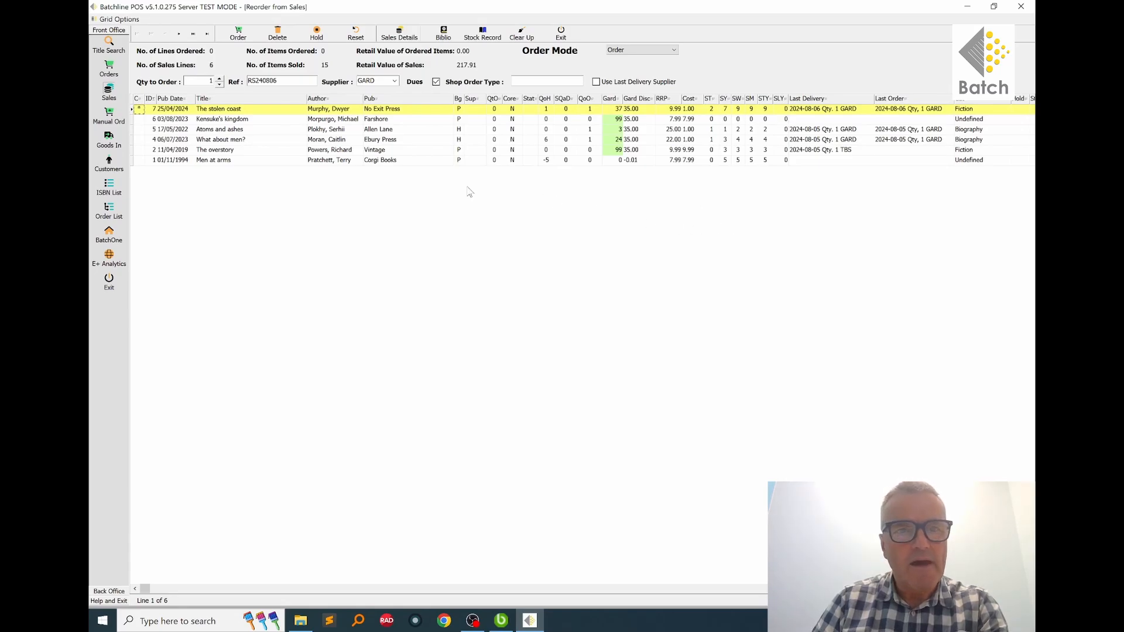
mouse_move(527, 193)
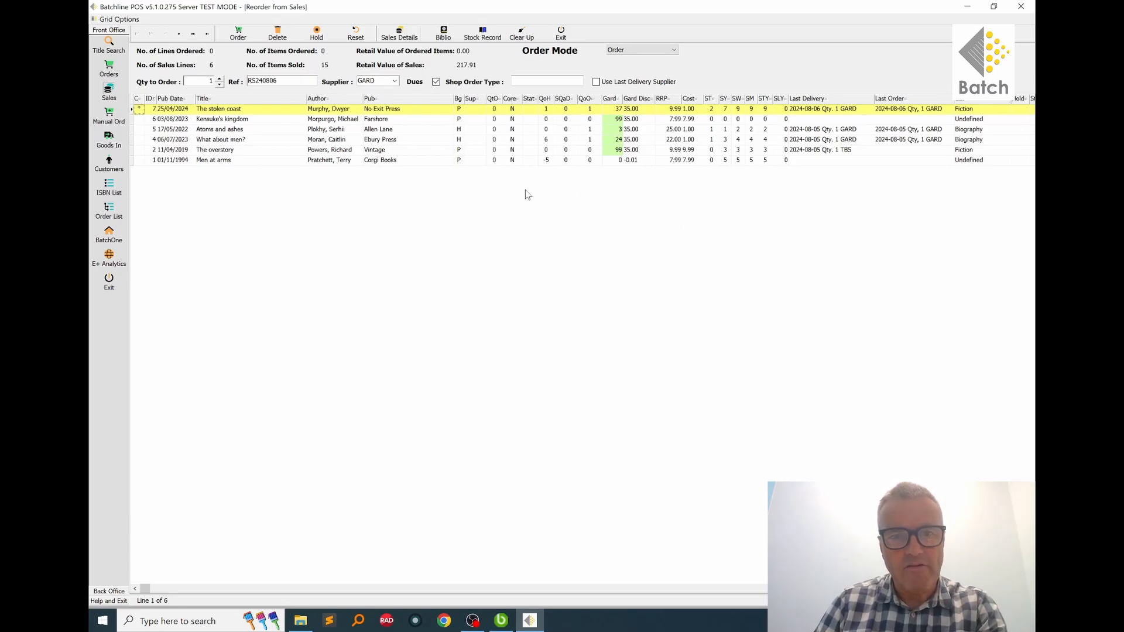
mouse_move(480, 191)
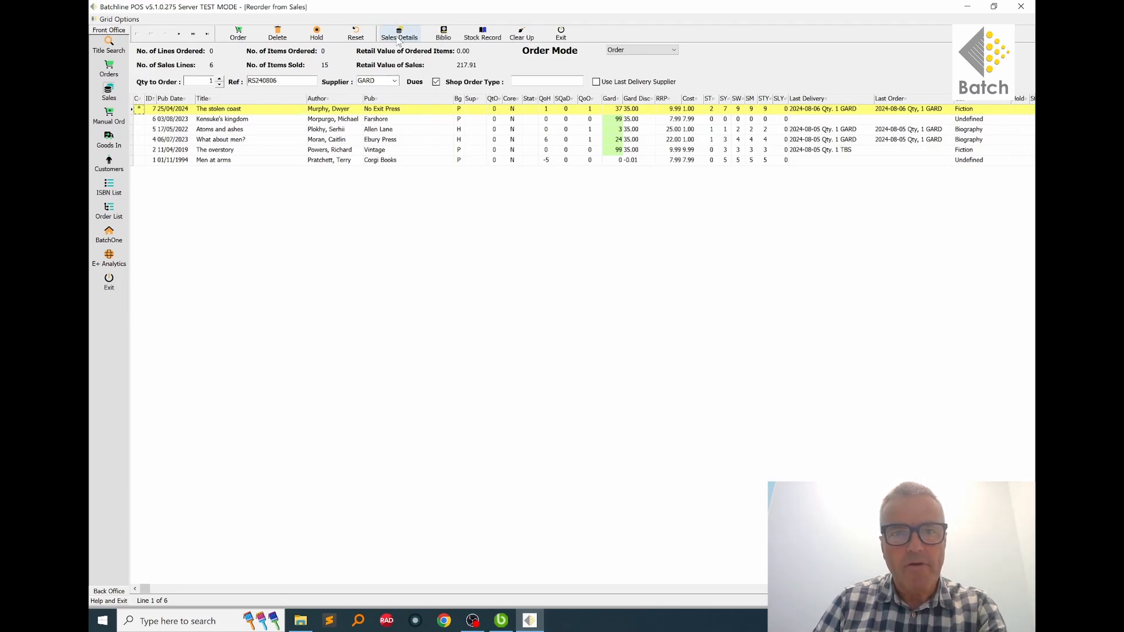
Show the Internet Stock Check bibliographic details for The stolen coast via Biblio
click(398, 33)
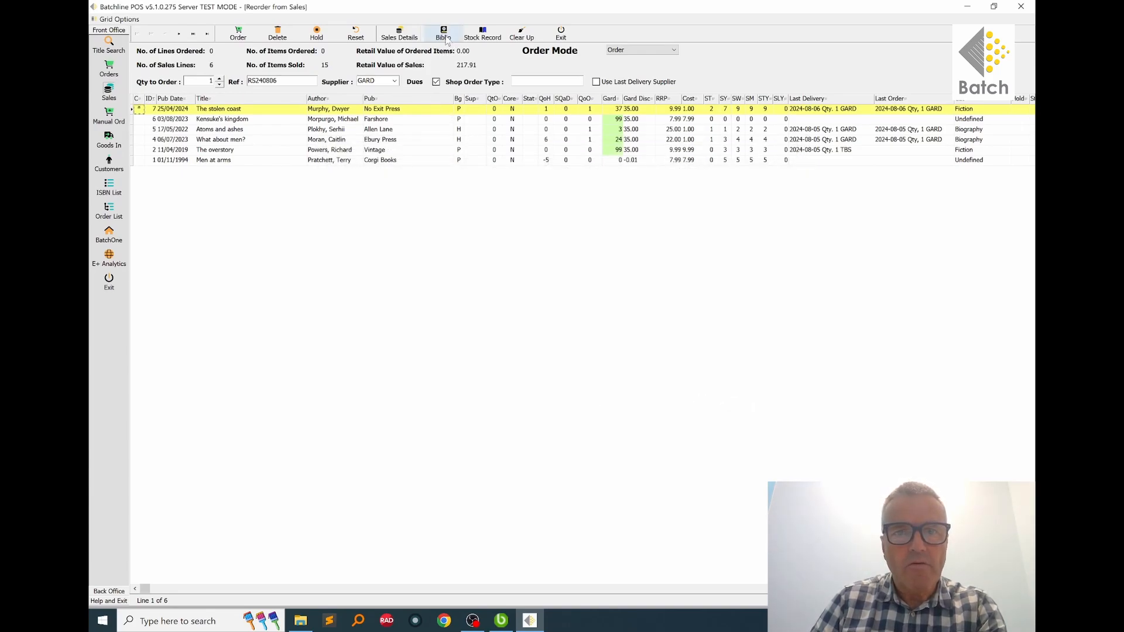
click(441, 30)
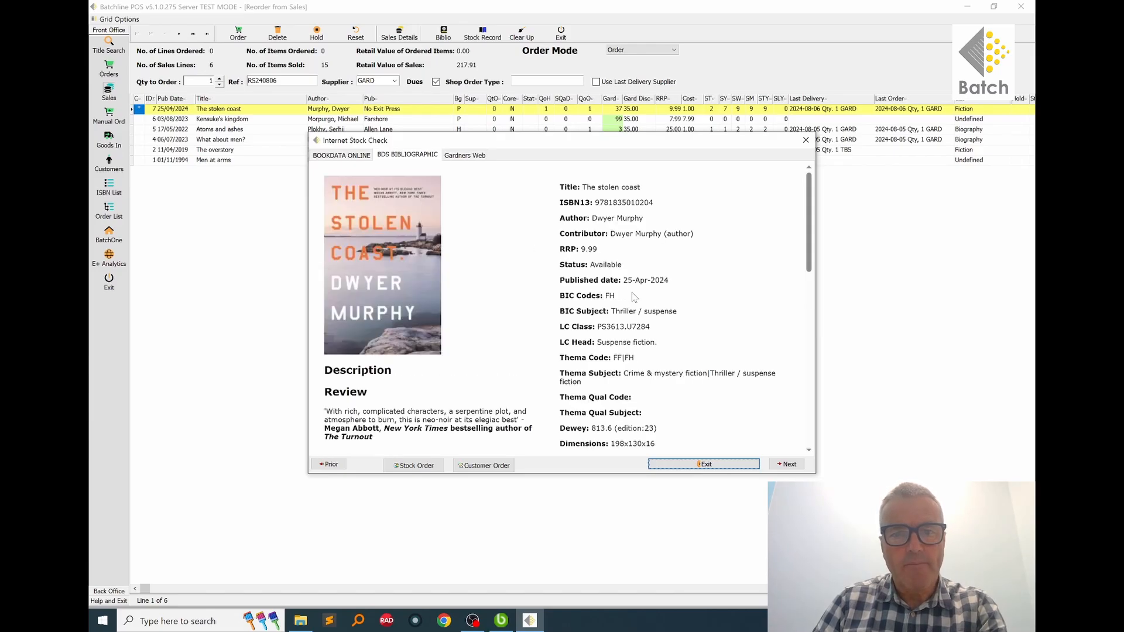
Close the bibliographic details, view The stolen coast's stock record, then close it
scroll(down, 3)
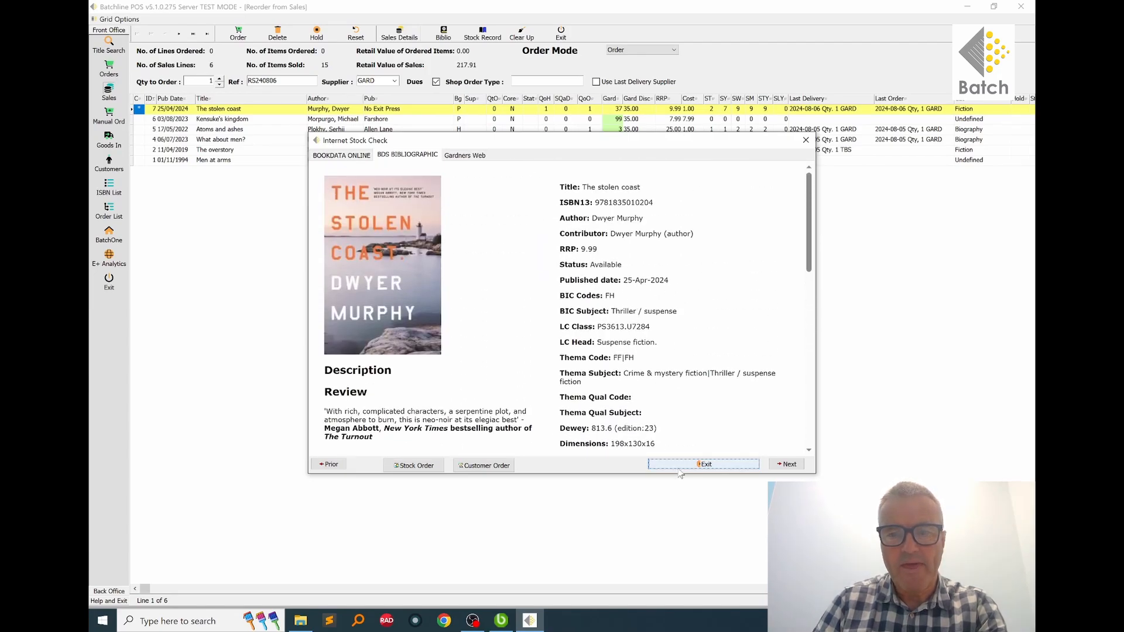
click(704, 464)
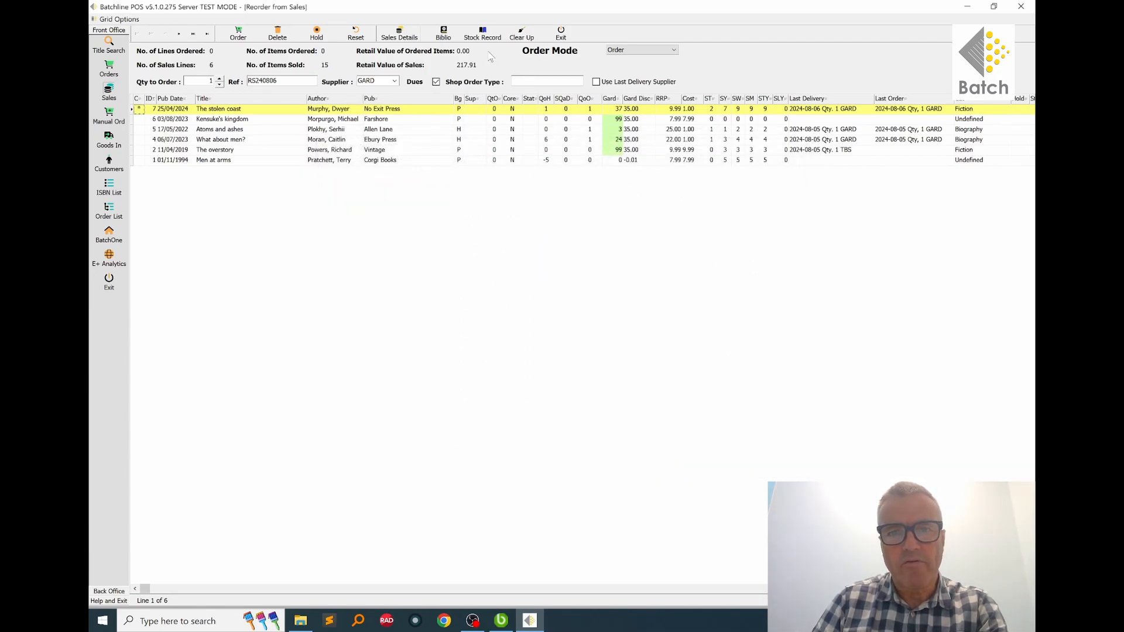
click(483, 30)
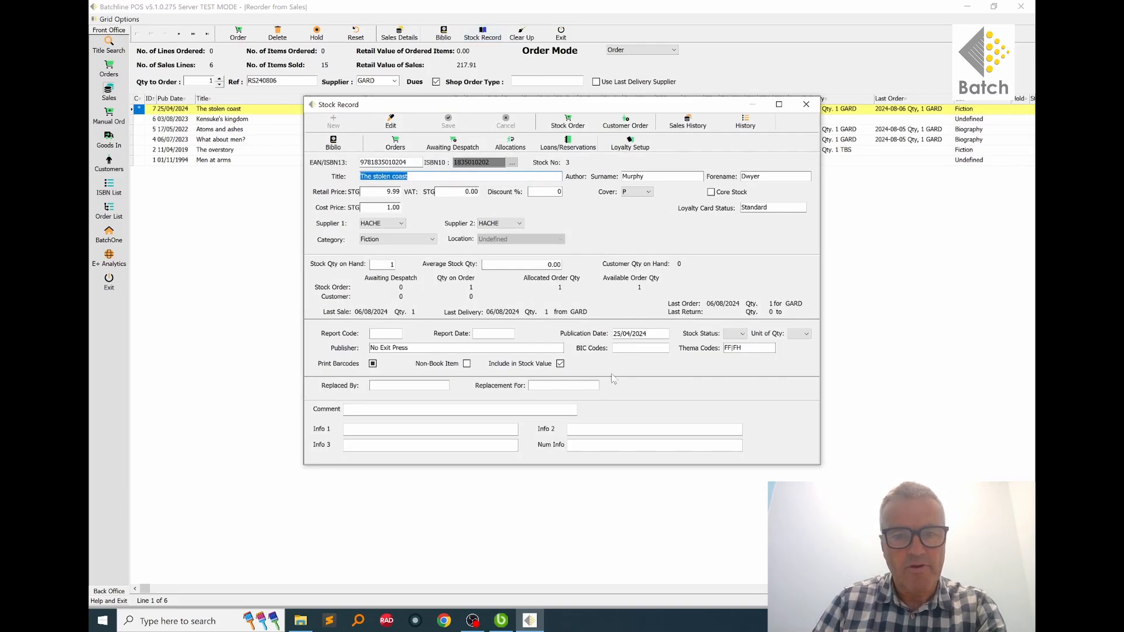
mouse_move(471, 342)
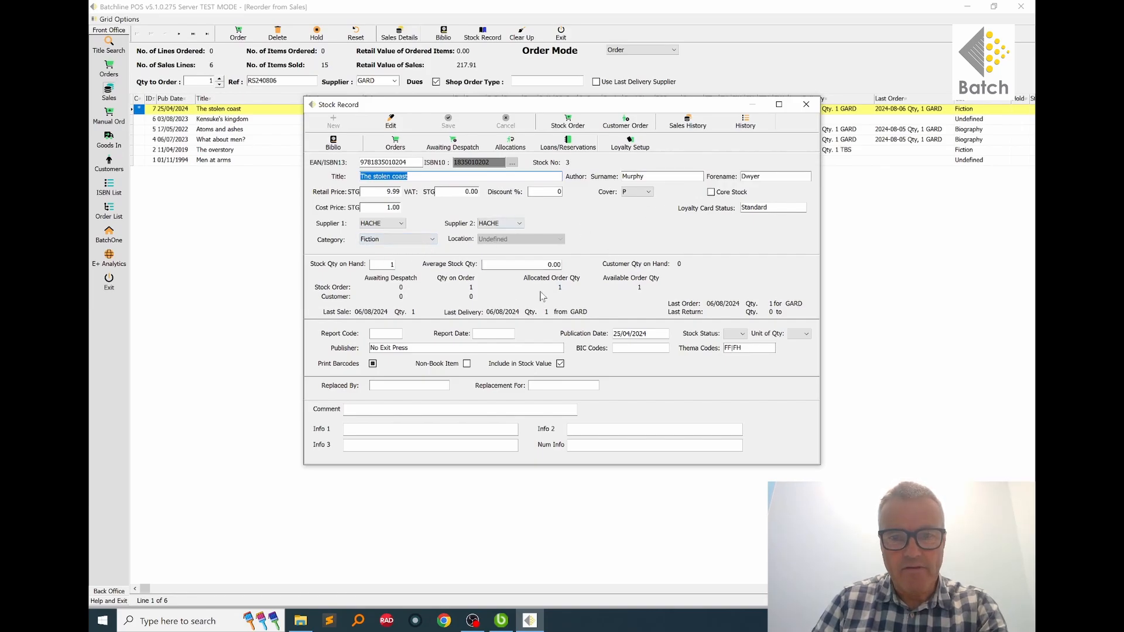
mouse_move(805, 104)
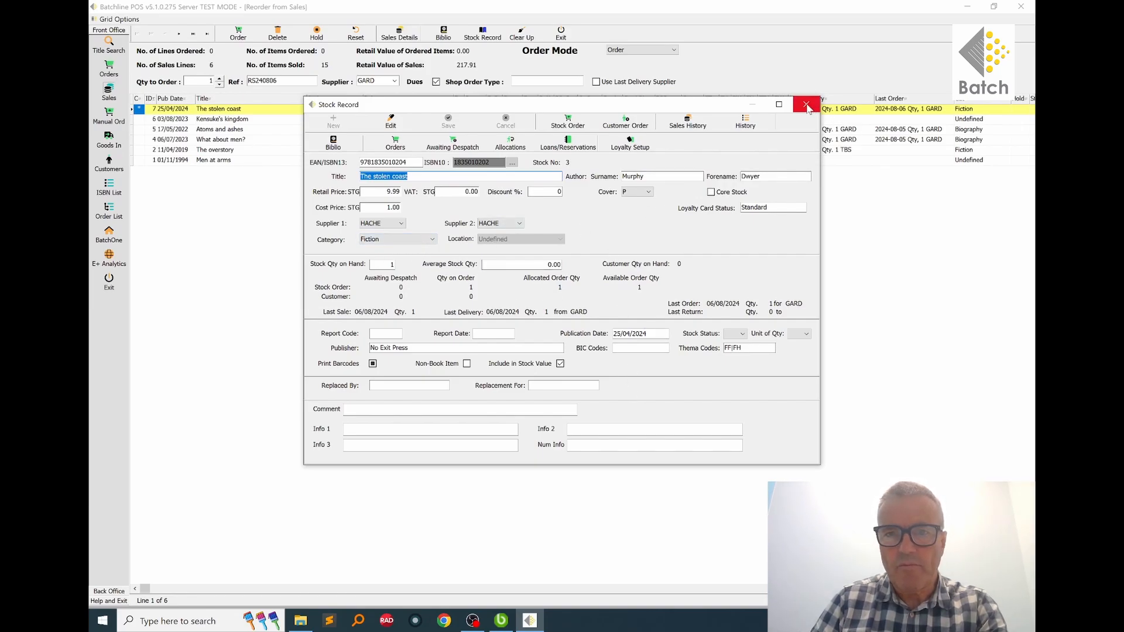
click(805, 104)
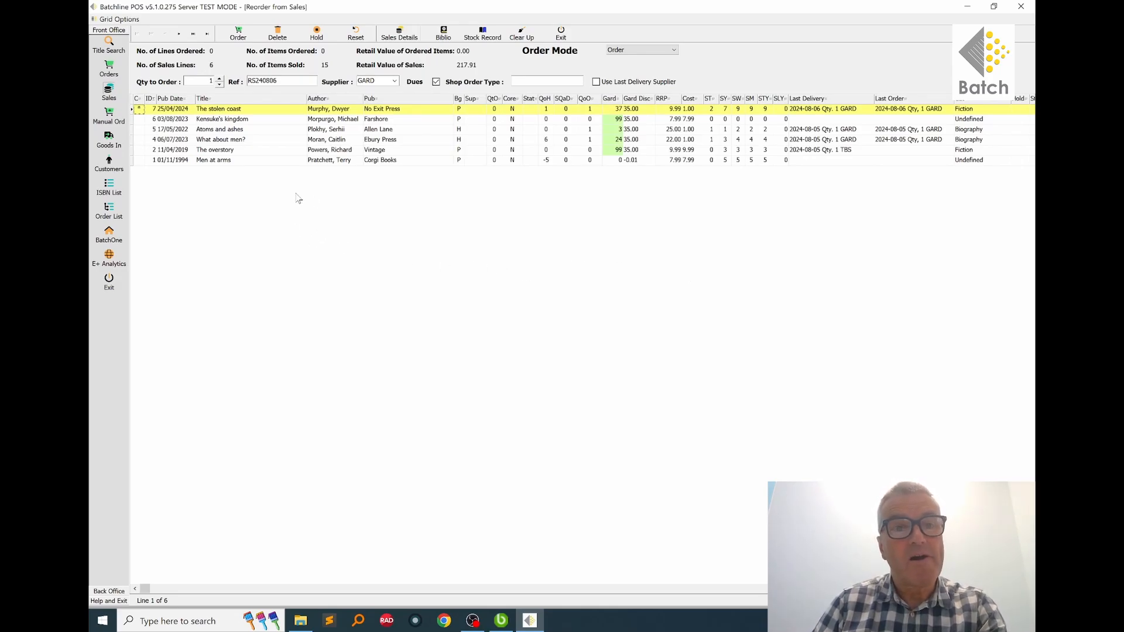
mouse_move(228, 96)
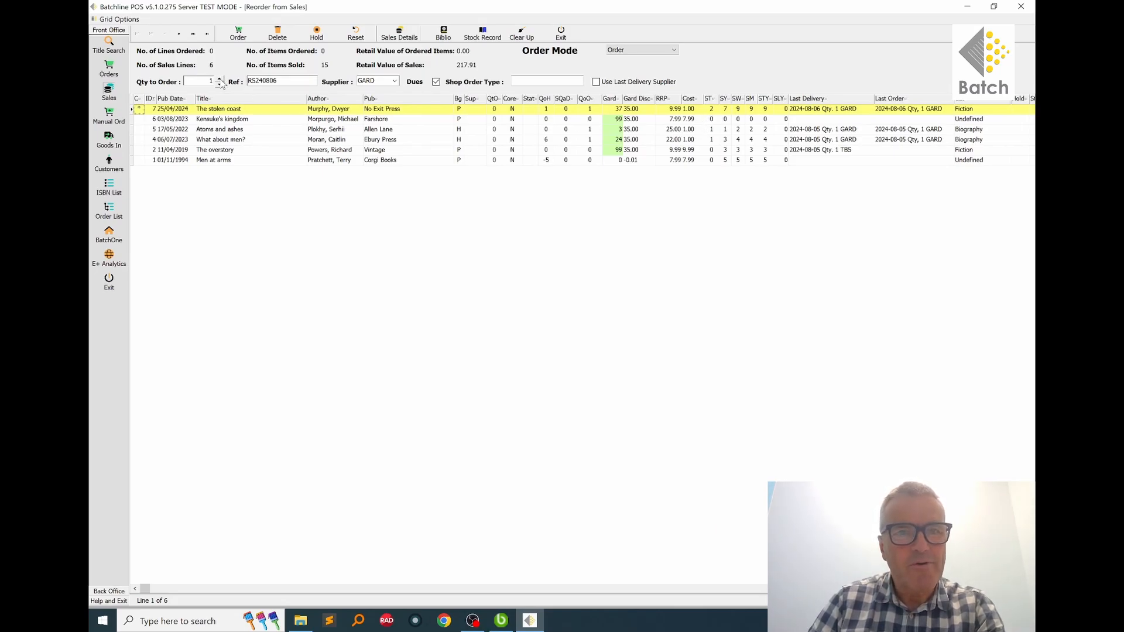
Order one copy of The stolen coast from GARD with reference pjn and Dues ticked
click(220, 79)
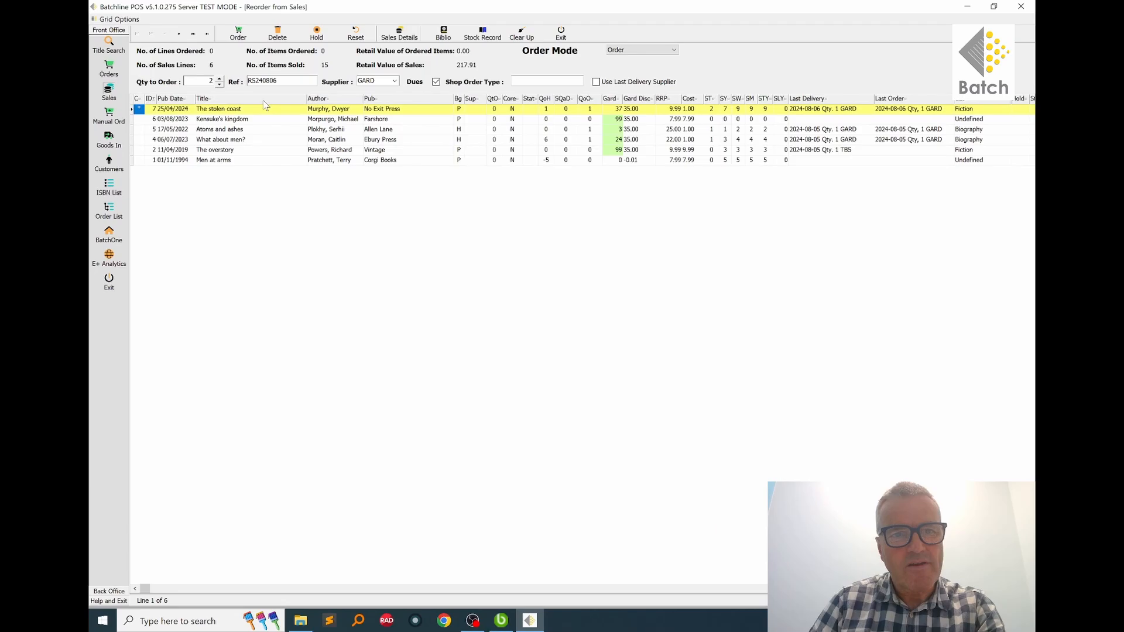
click(220, 84)
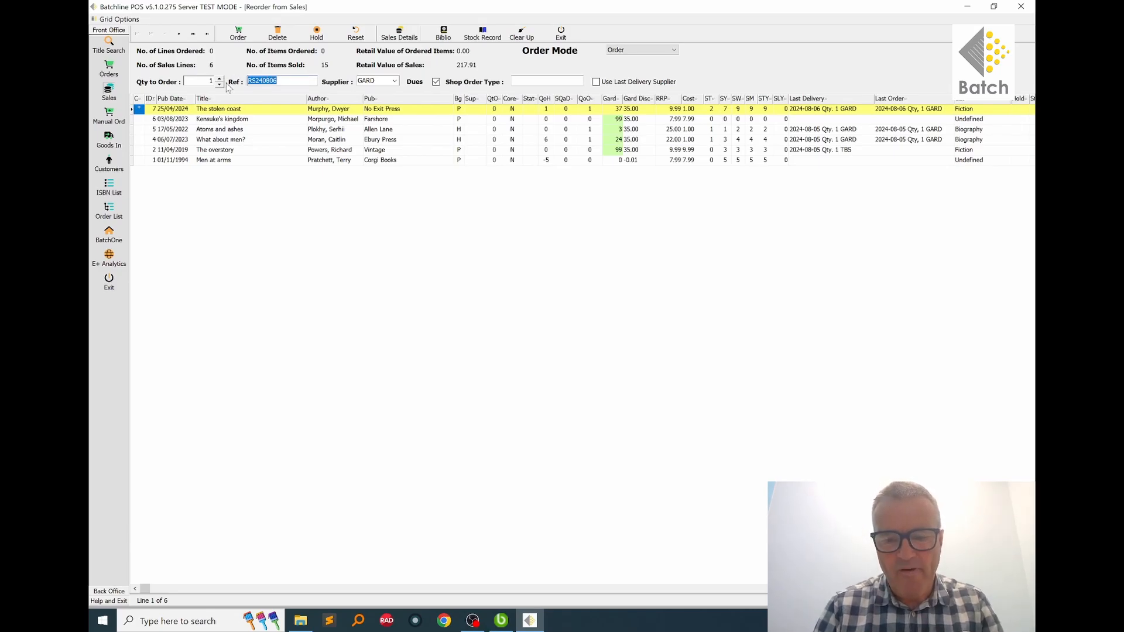
text(pjn)
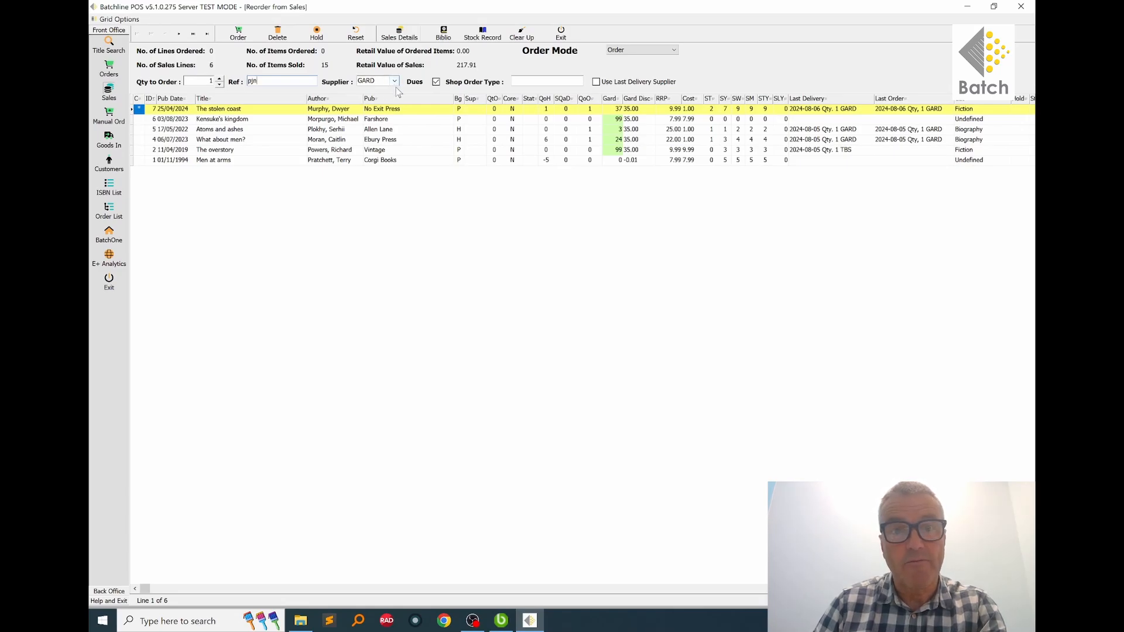
click(393, 80)
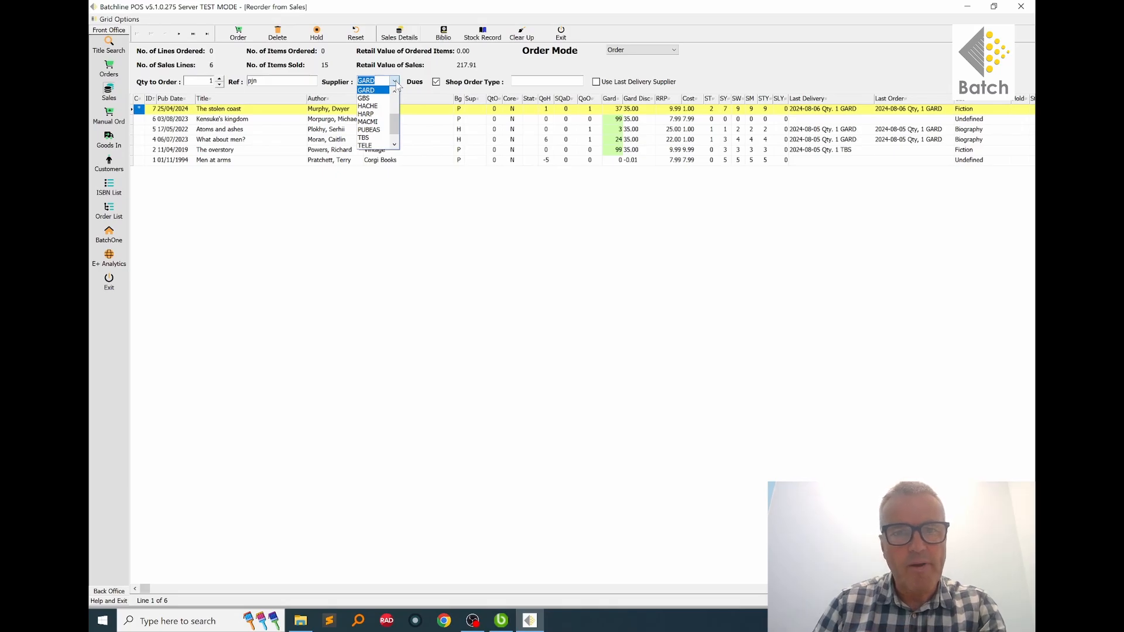
click(371, 89)
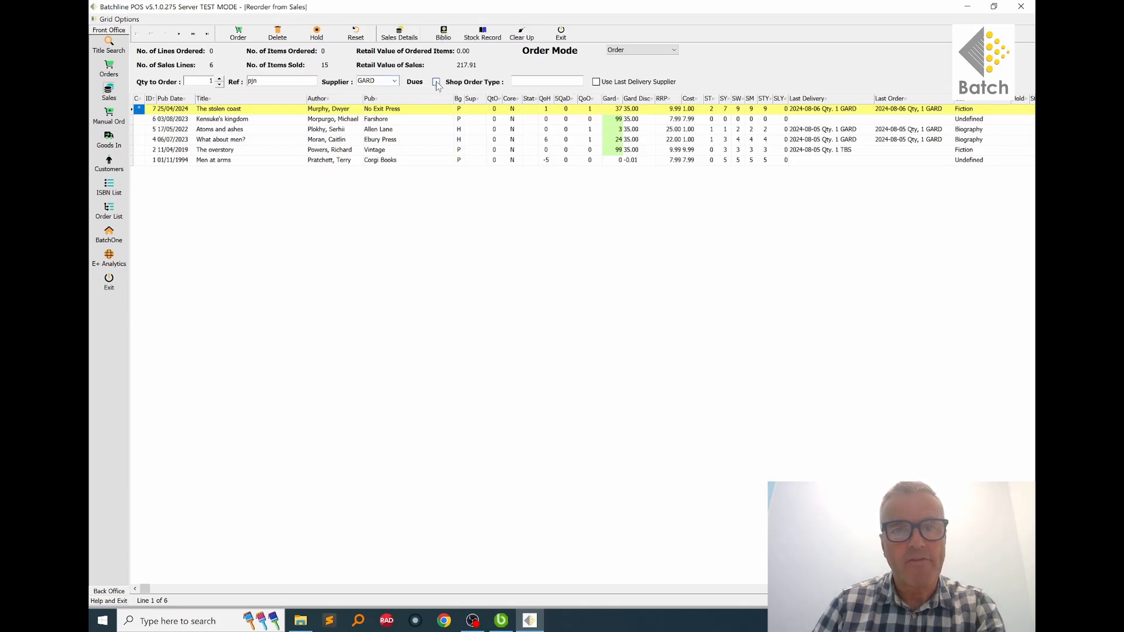
click(431, 82)
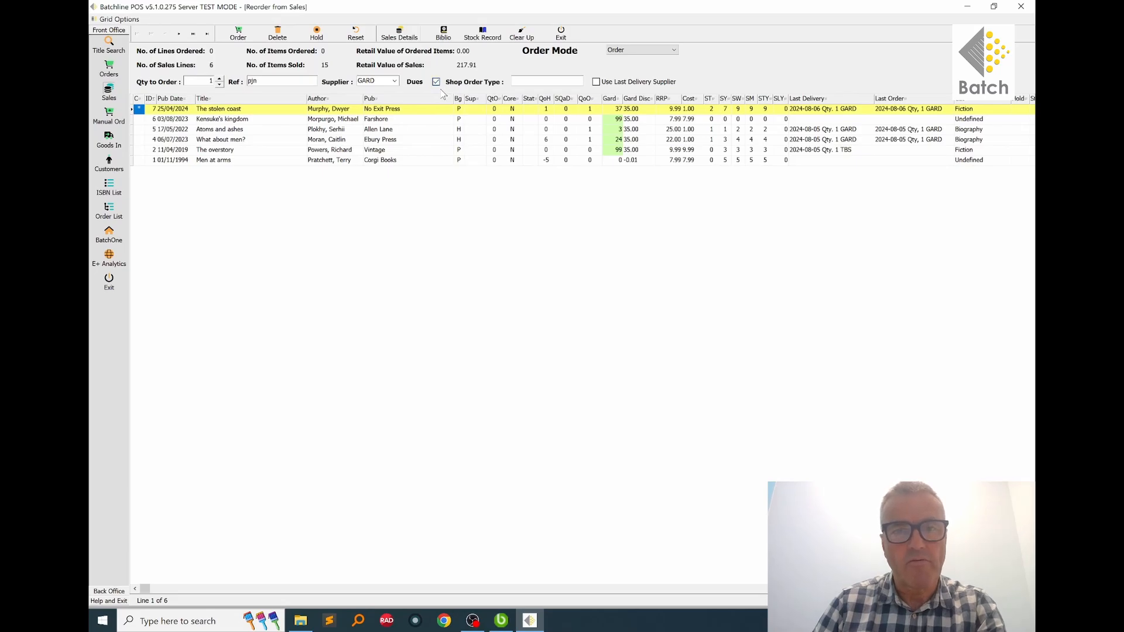
click(436, 82)
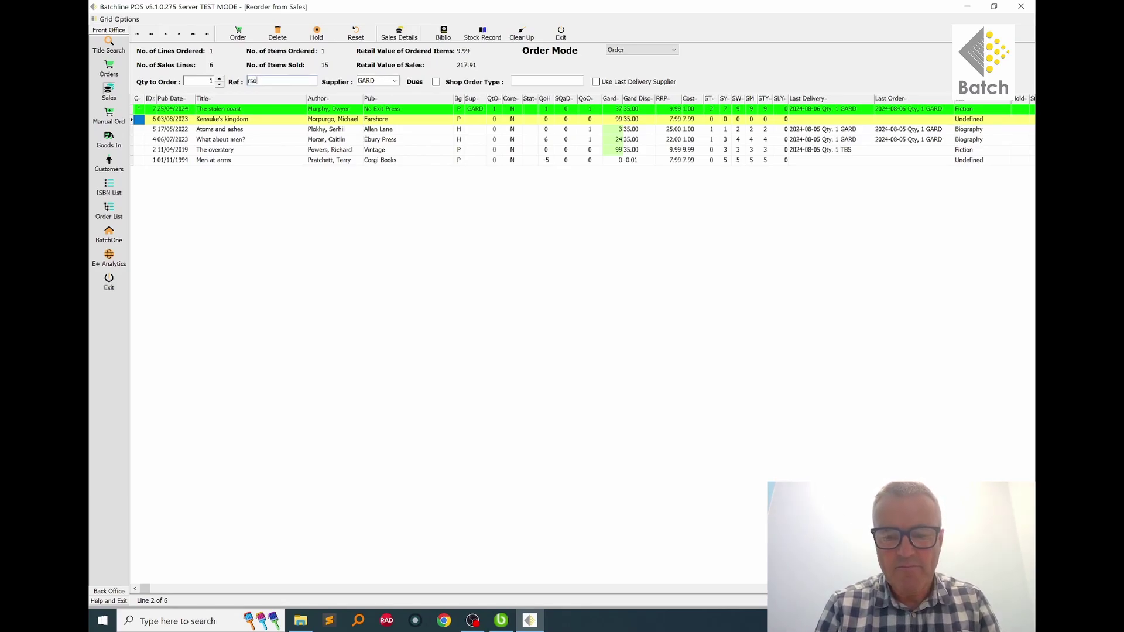
Give Kensuke's kingdom reference rsc808 and order one copy from HARP
text(8)
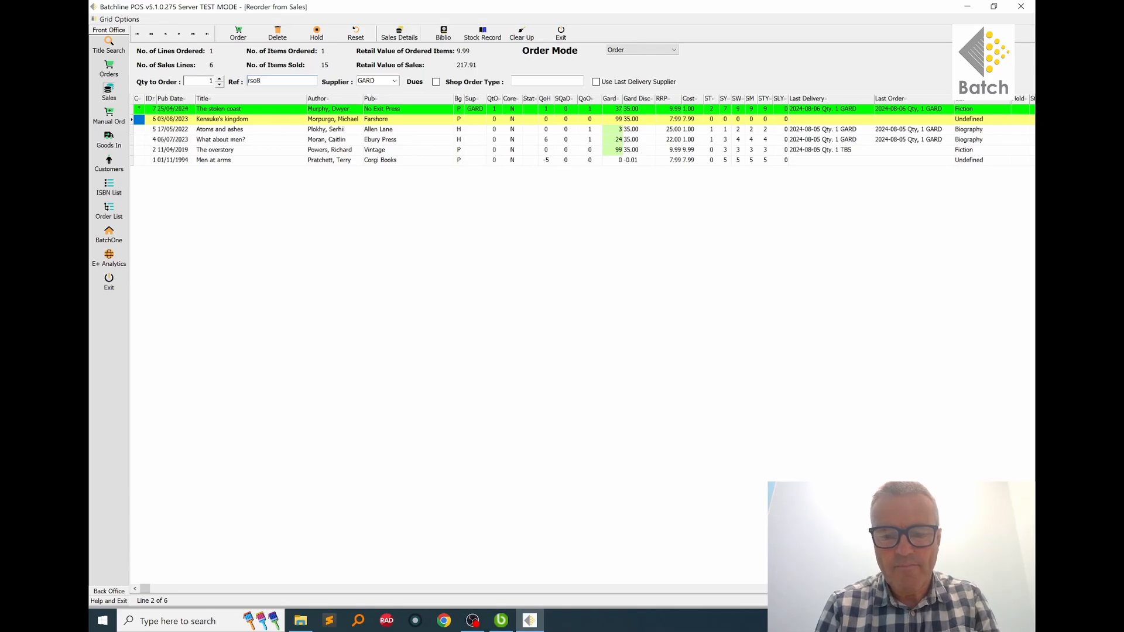
text(08)
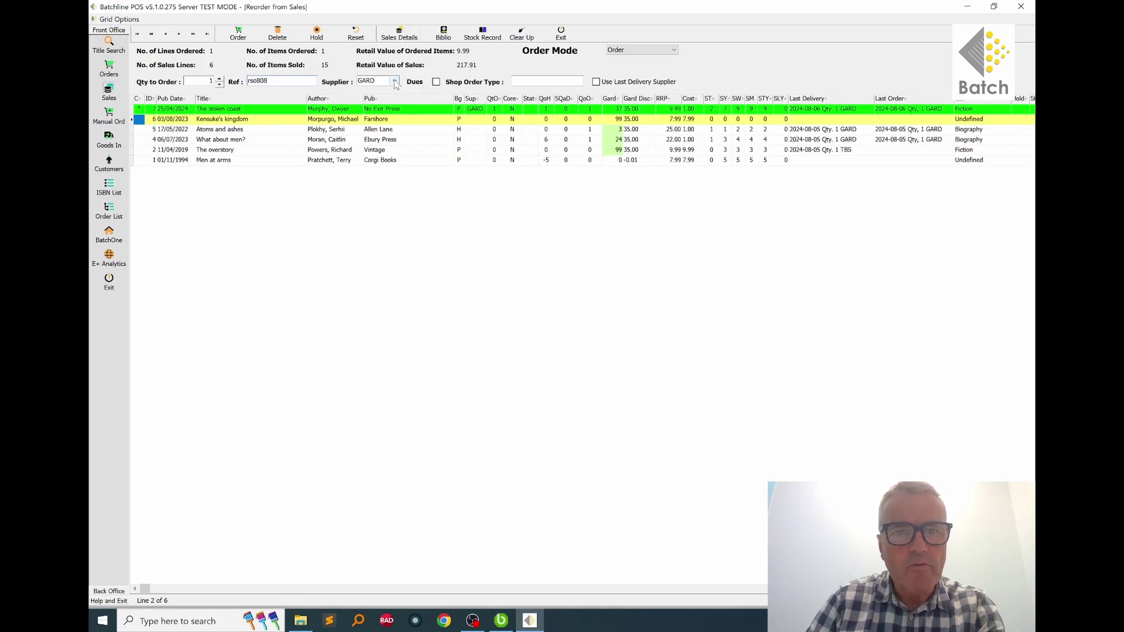
click(396, 80)
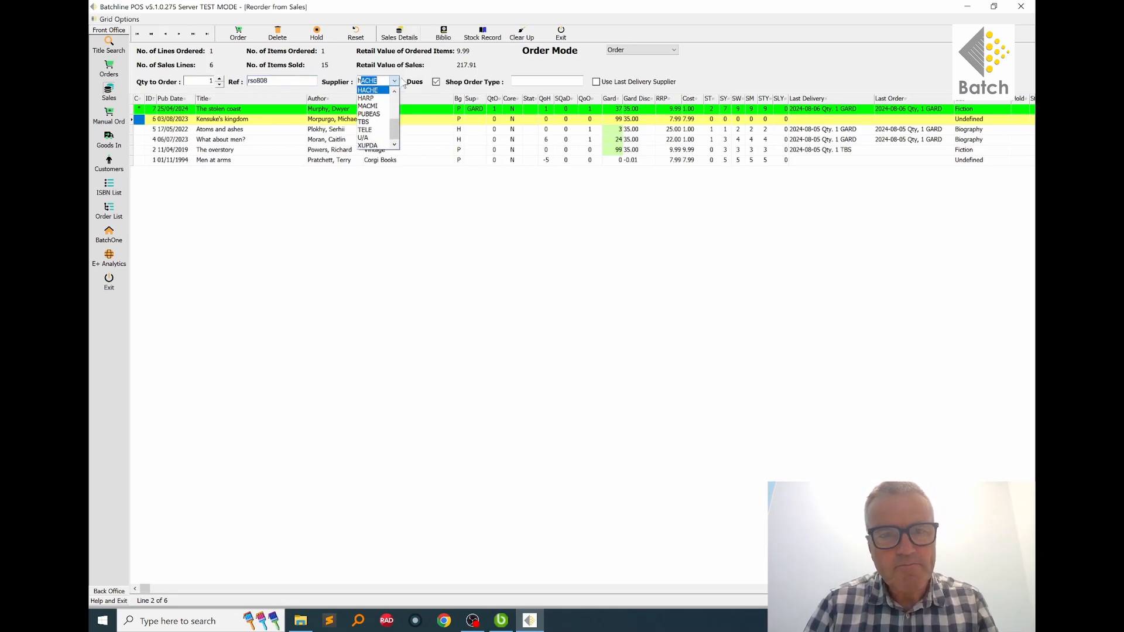
click(365, 98)
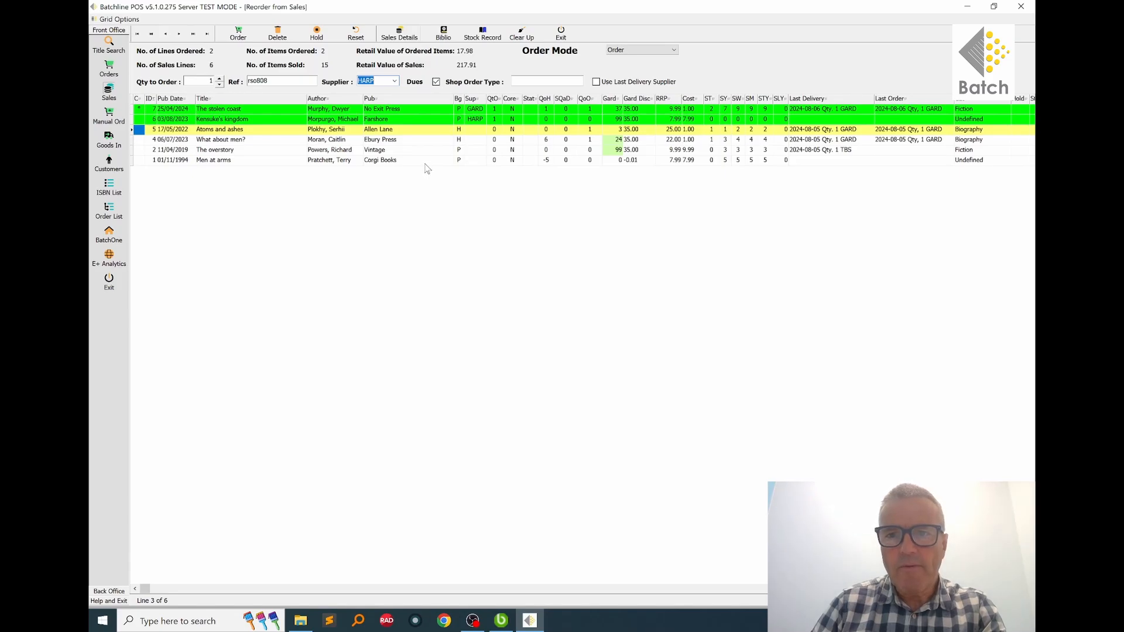
mouse_move(399, 141)
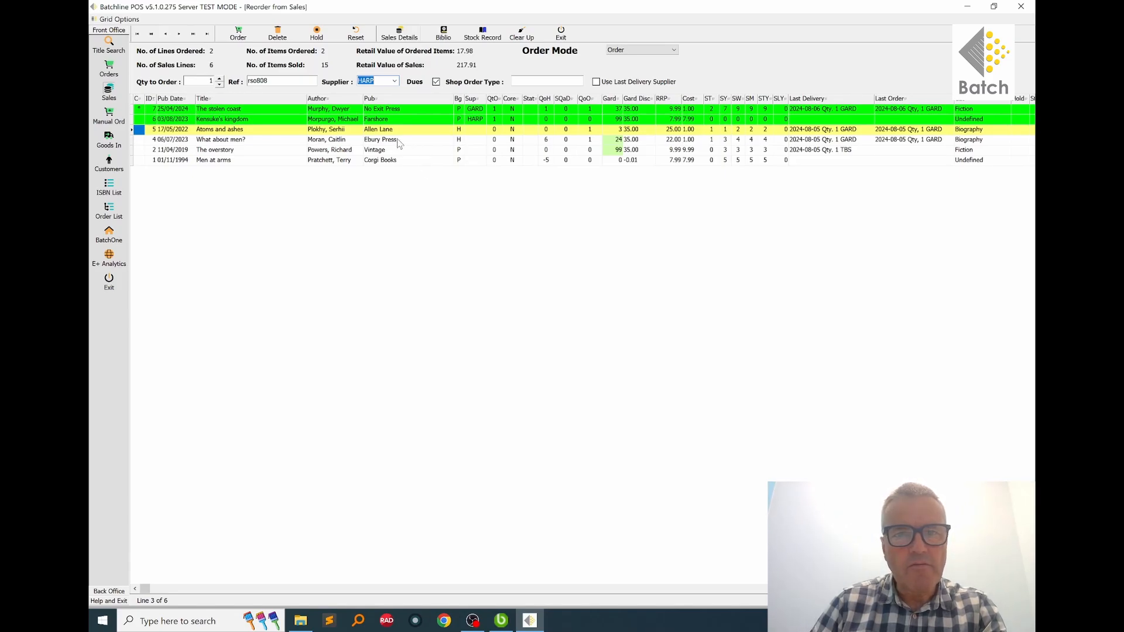
mouse_move(411, 139)
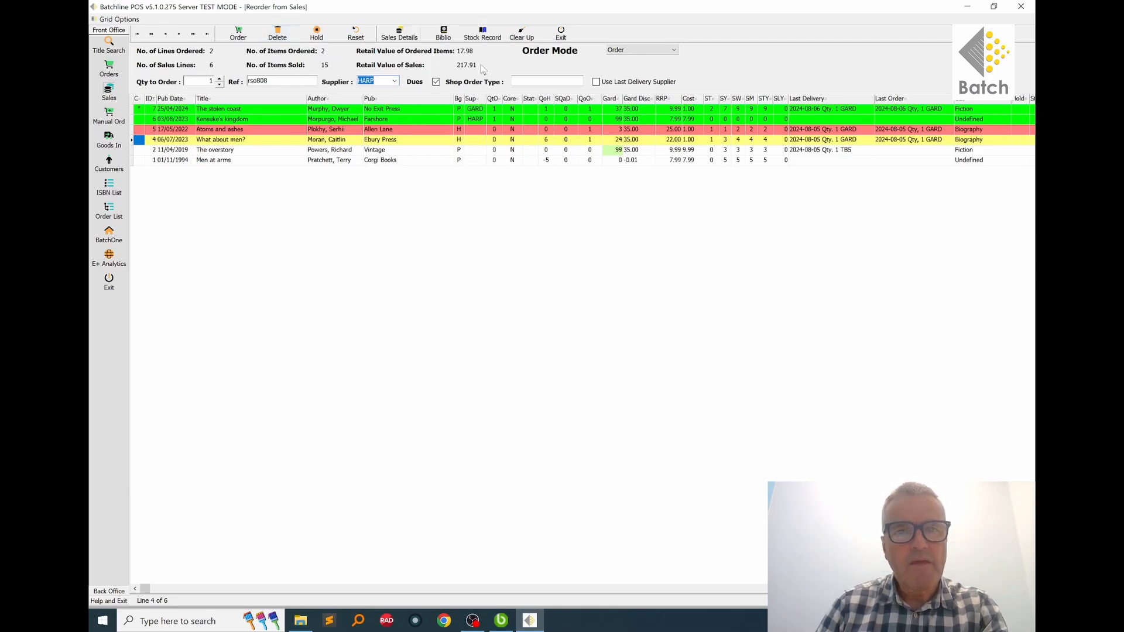
mouse_move(506, 68)
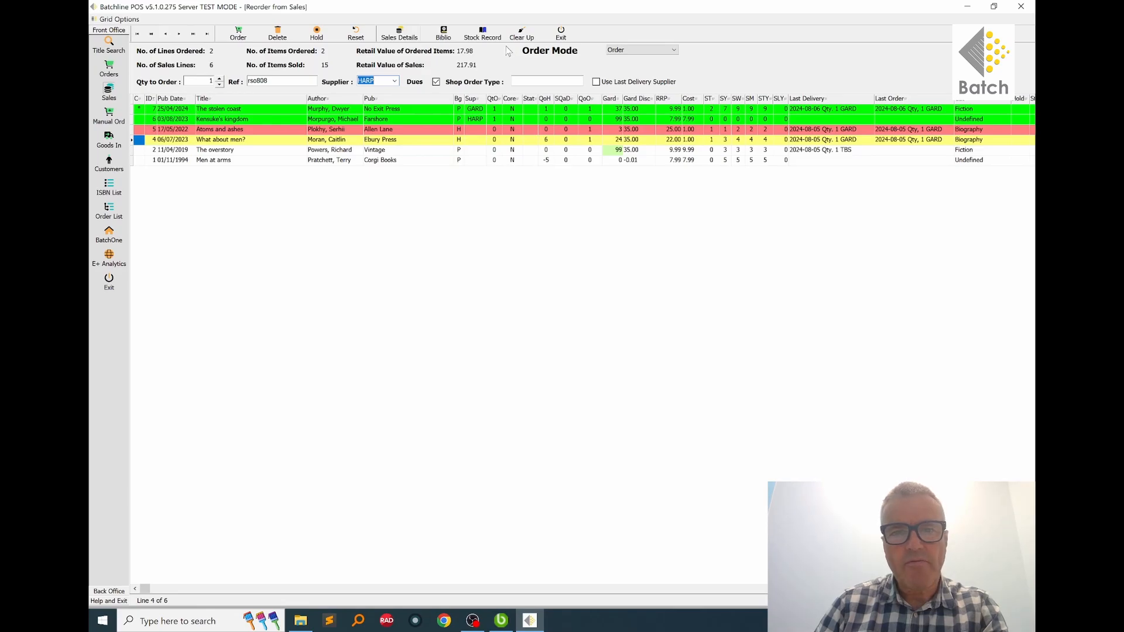
mouse_move(556, 81)
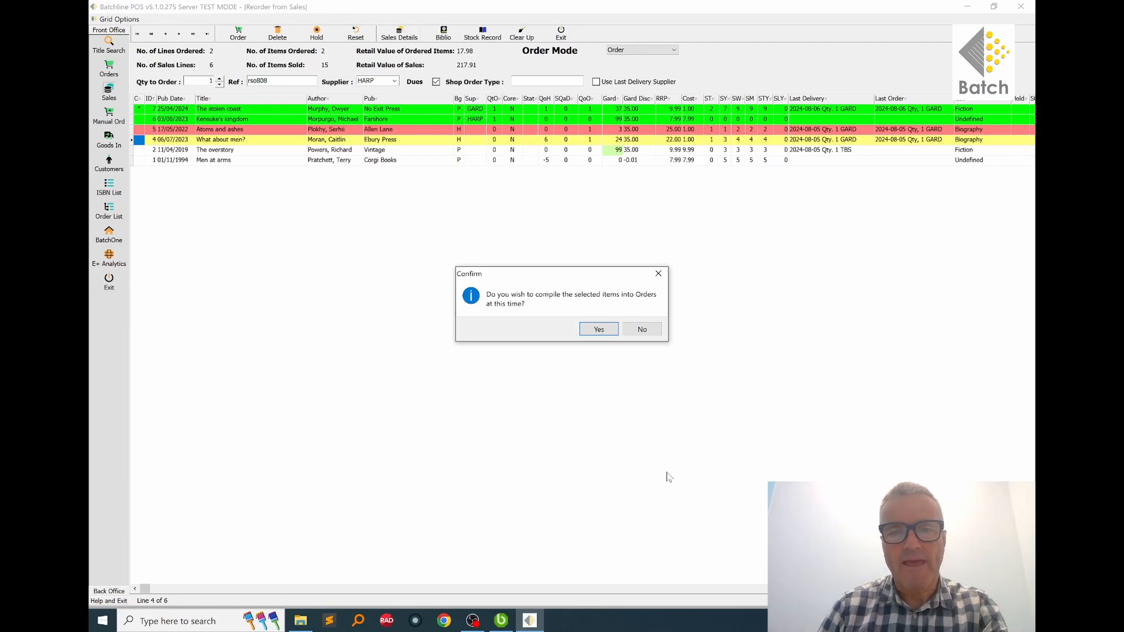
mouse_move(601, 436)
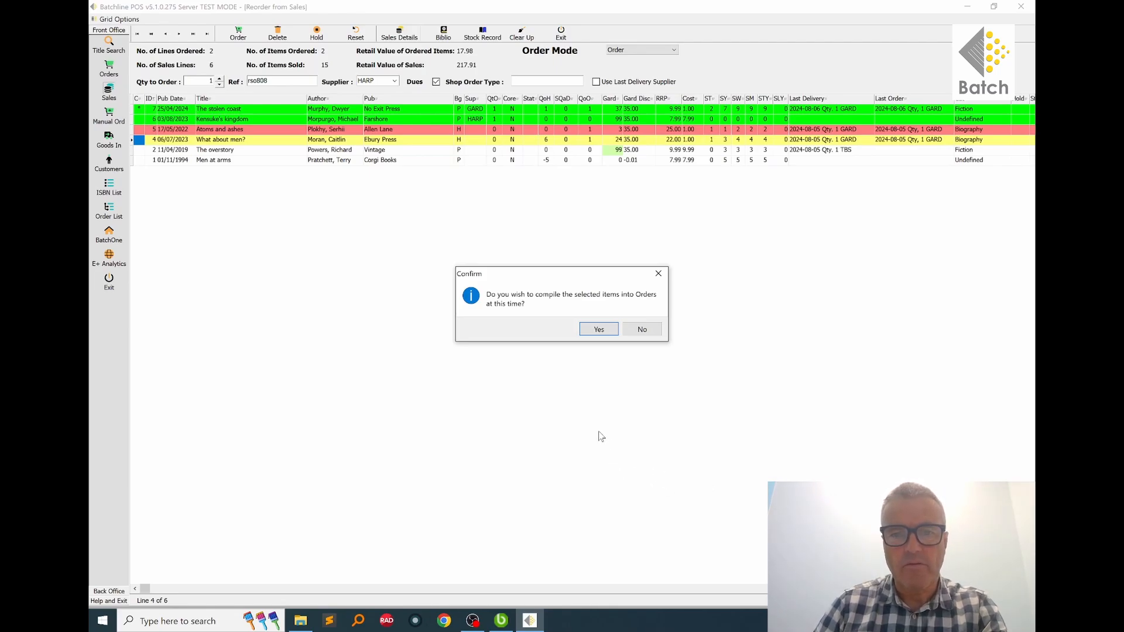
mouse_move(516, 349)
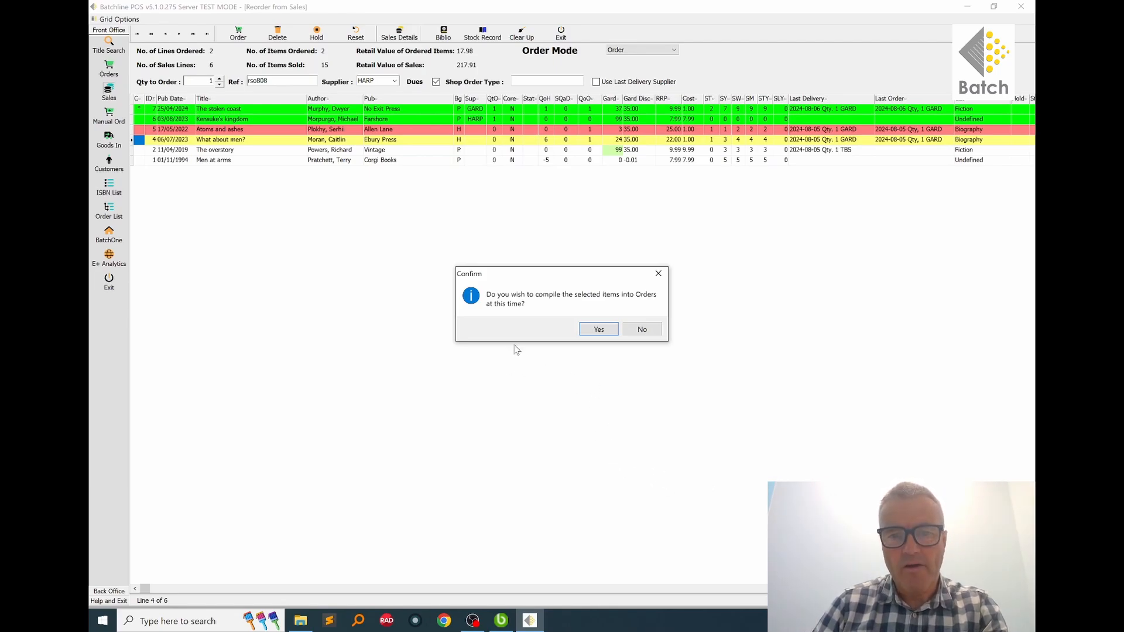
mouse_move(524, 385)
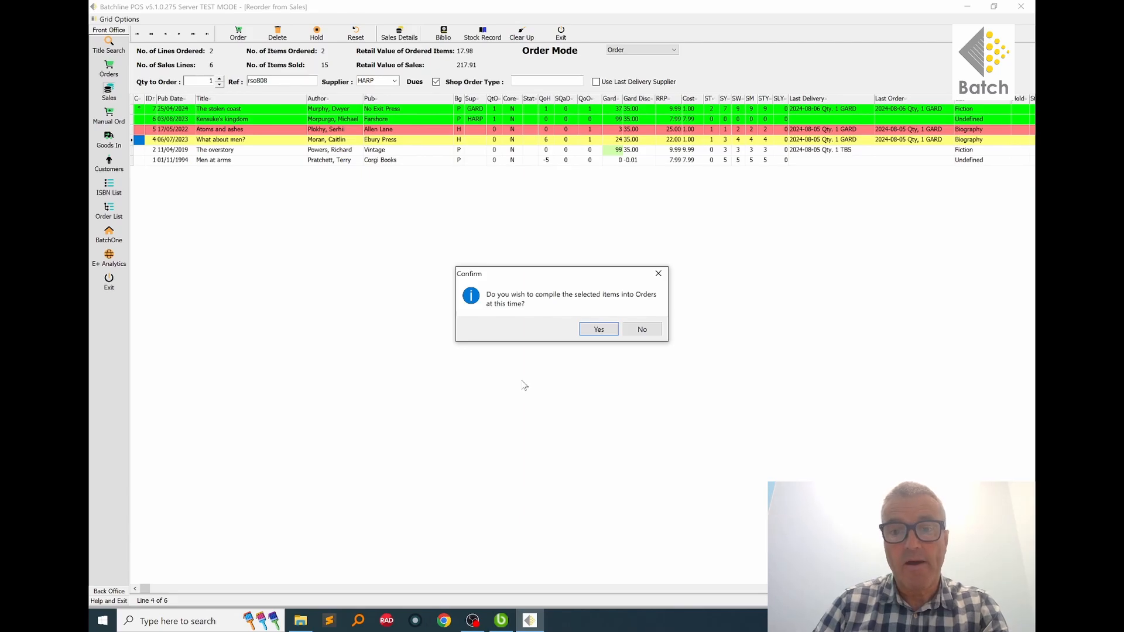
mouse_move(540, 378)
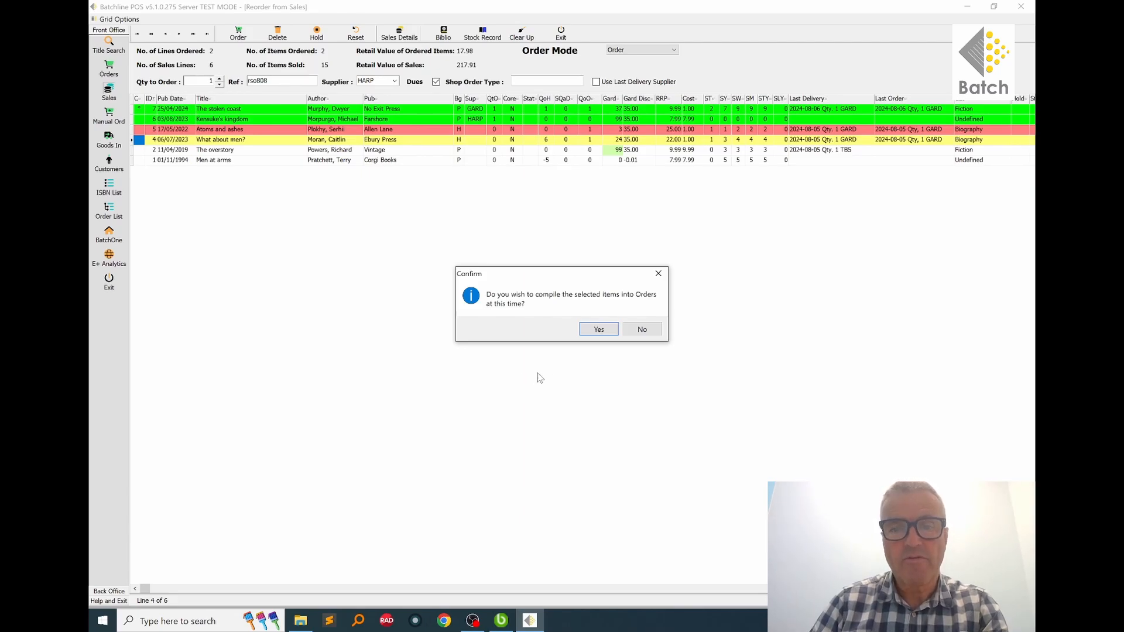
Confirm compiling the GARD and HARP lines into new orders, then close the emptied compilation list
click(599, 329)
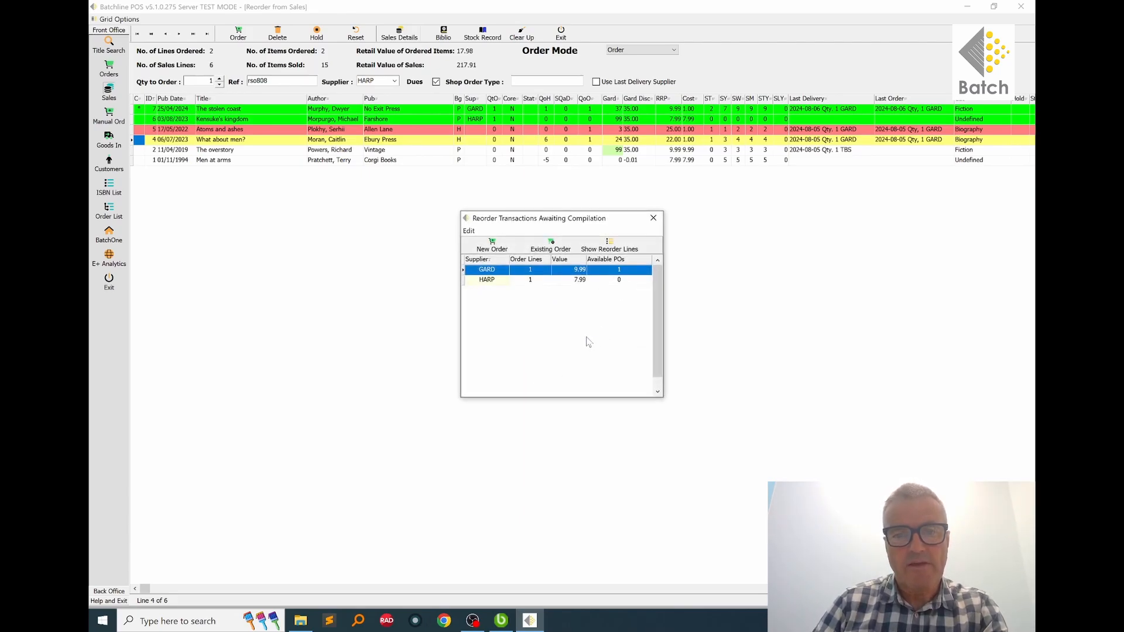
mouse_move(516, 337)
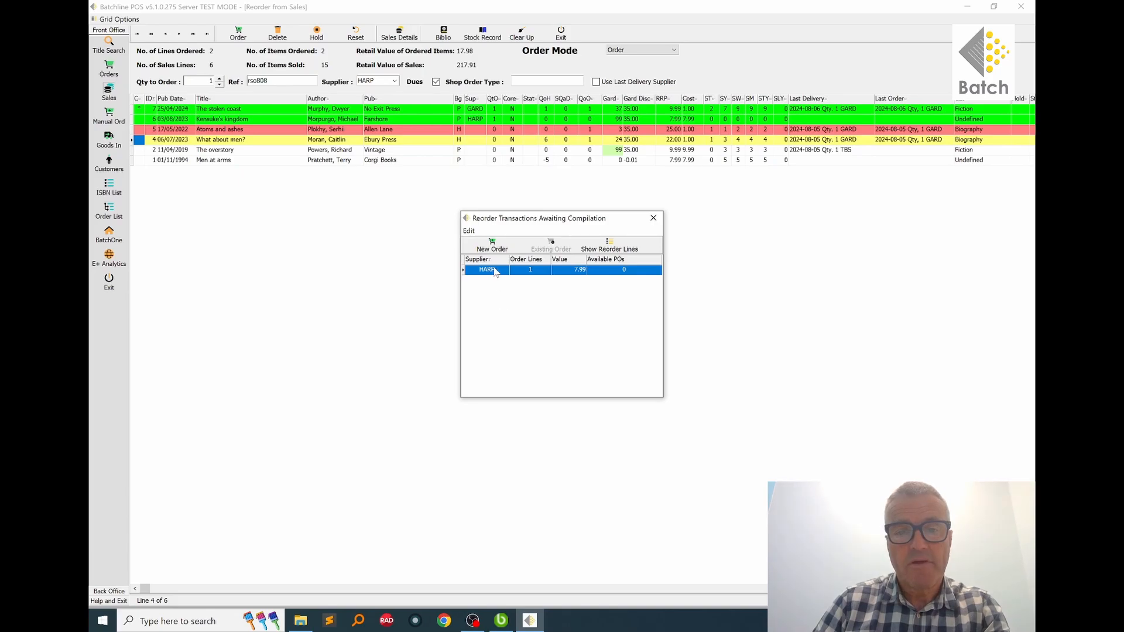
mouse_move(492, 246)
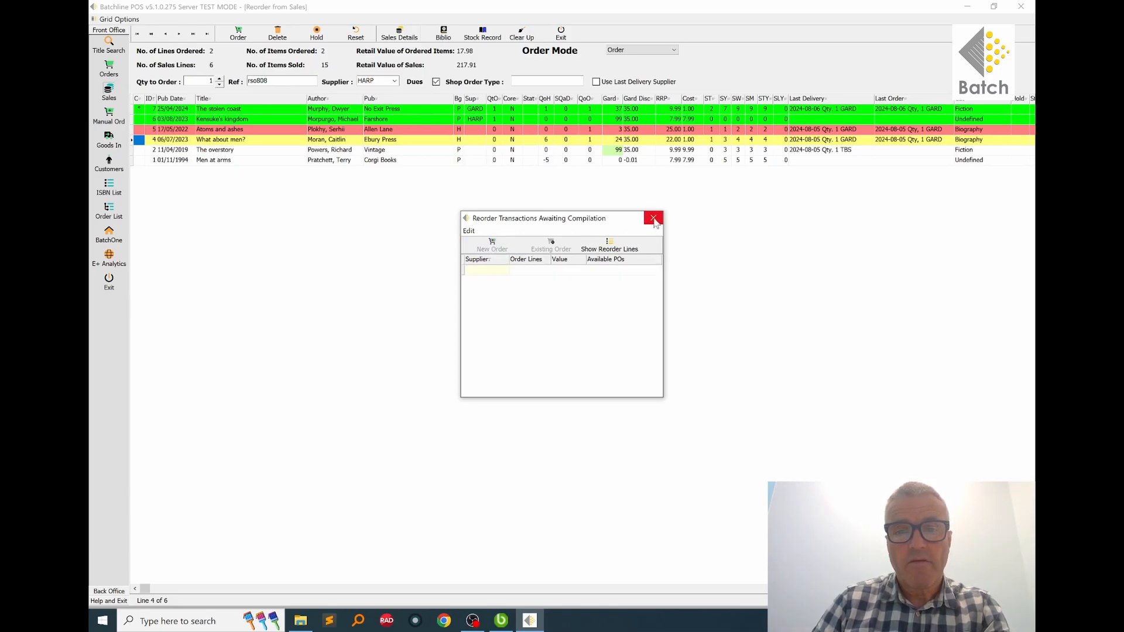
click(654, 218)
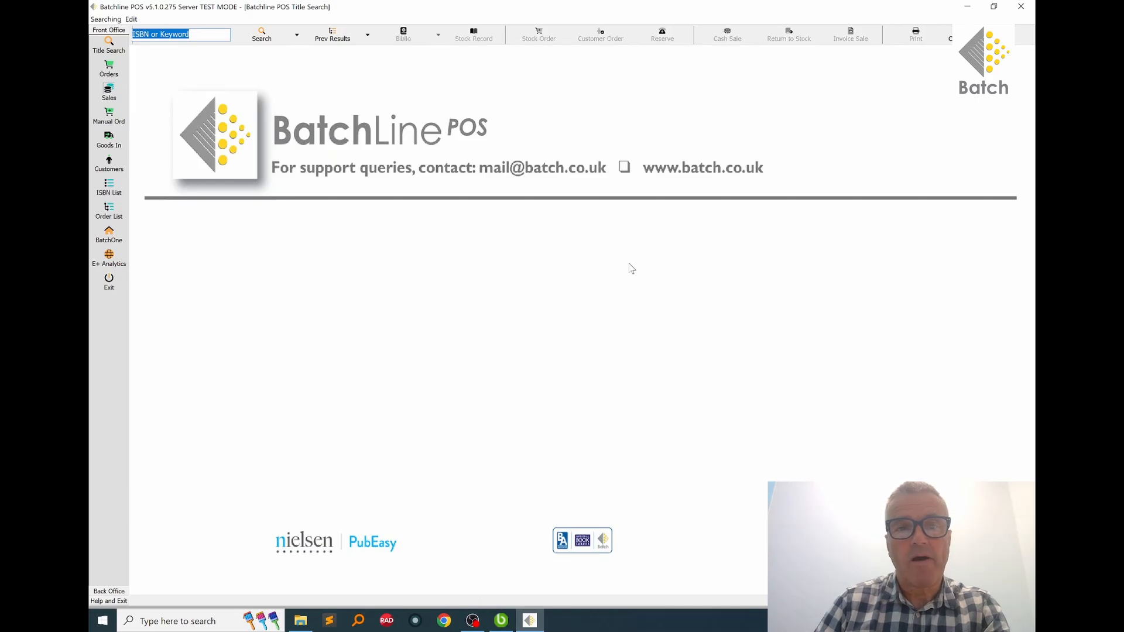
mouse_move(128, 78)
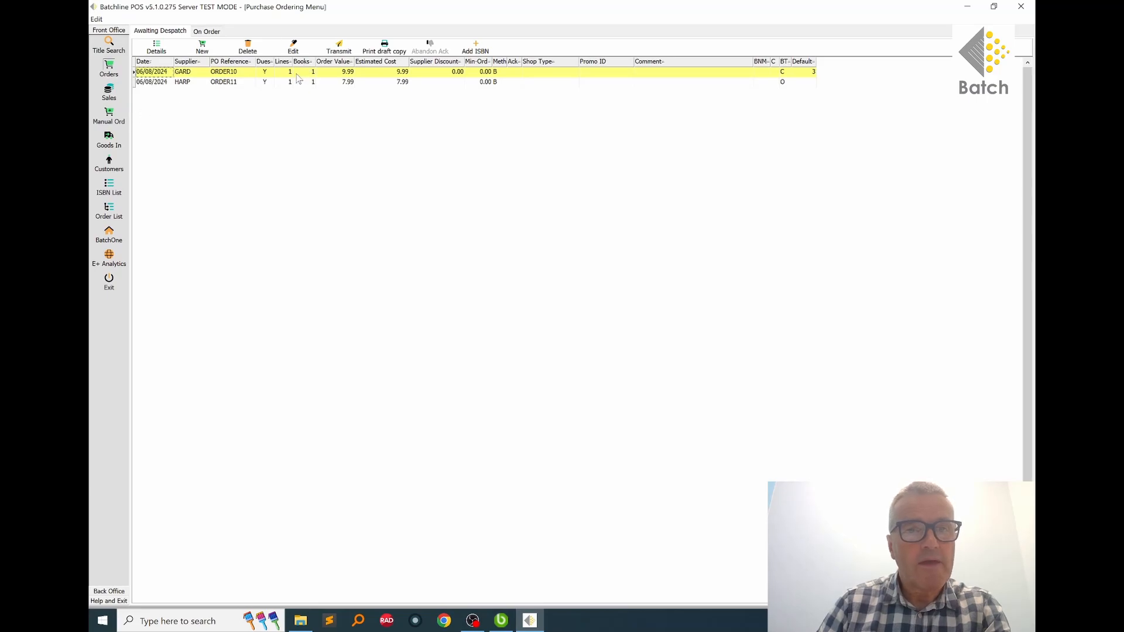
View the details of GARD ORDER10 and HARP ORDER11 awaiting despatch, confirming one book each
click(156, 45)
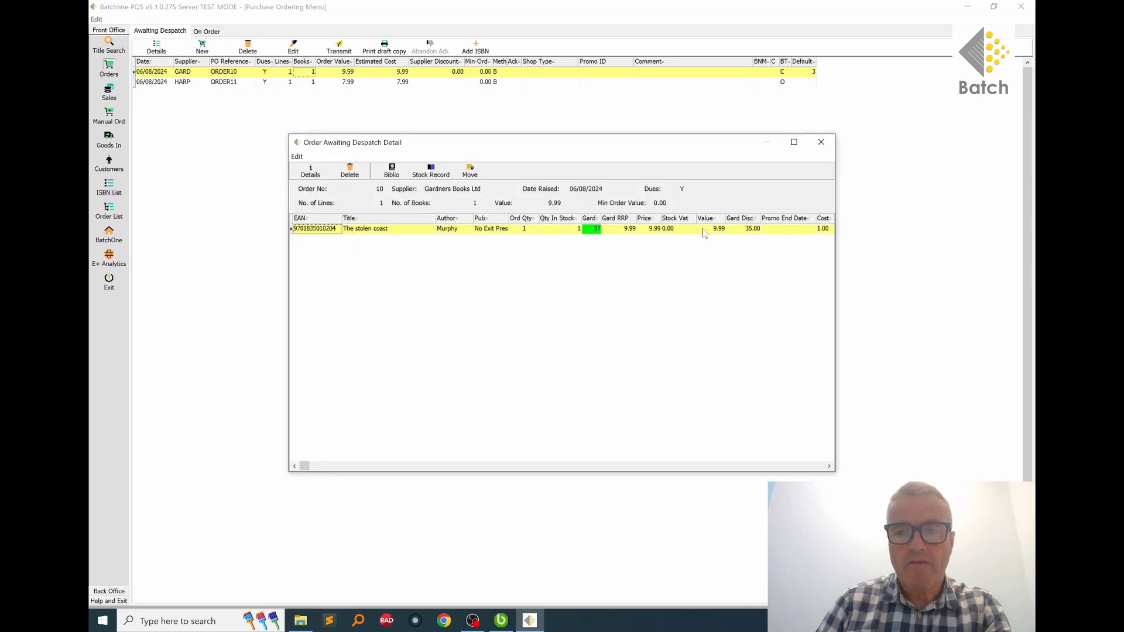
click(821, 142)
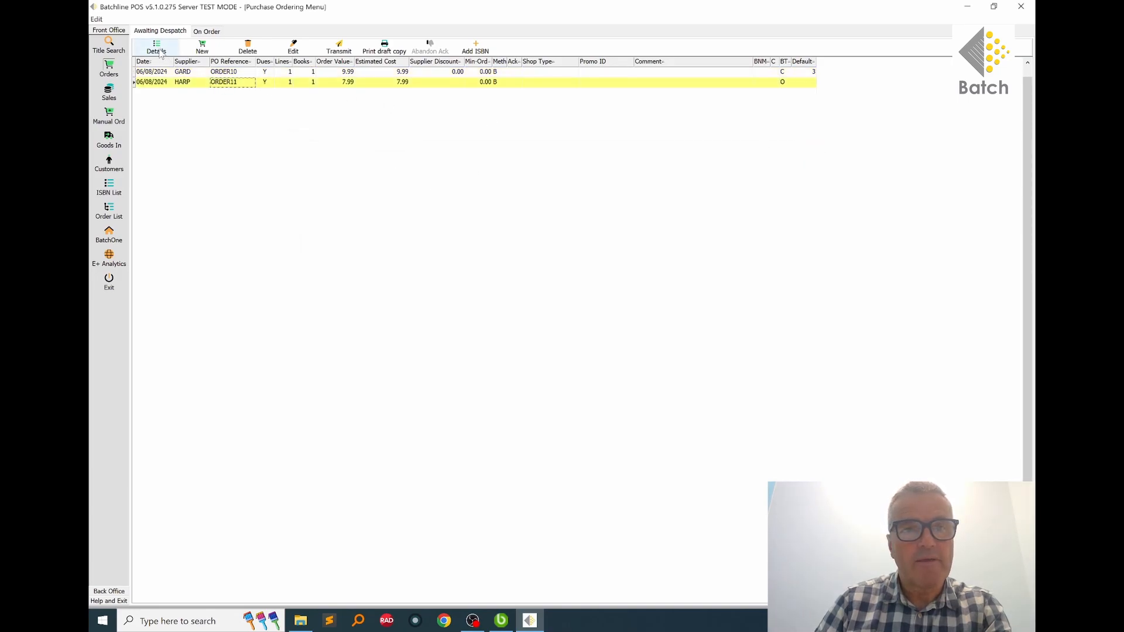
click(156, 46)
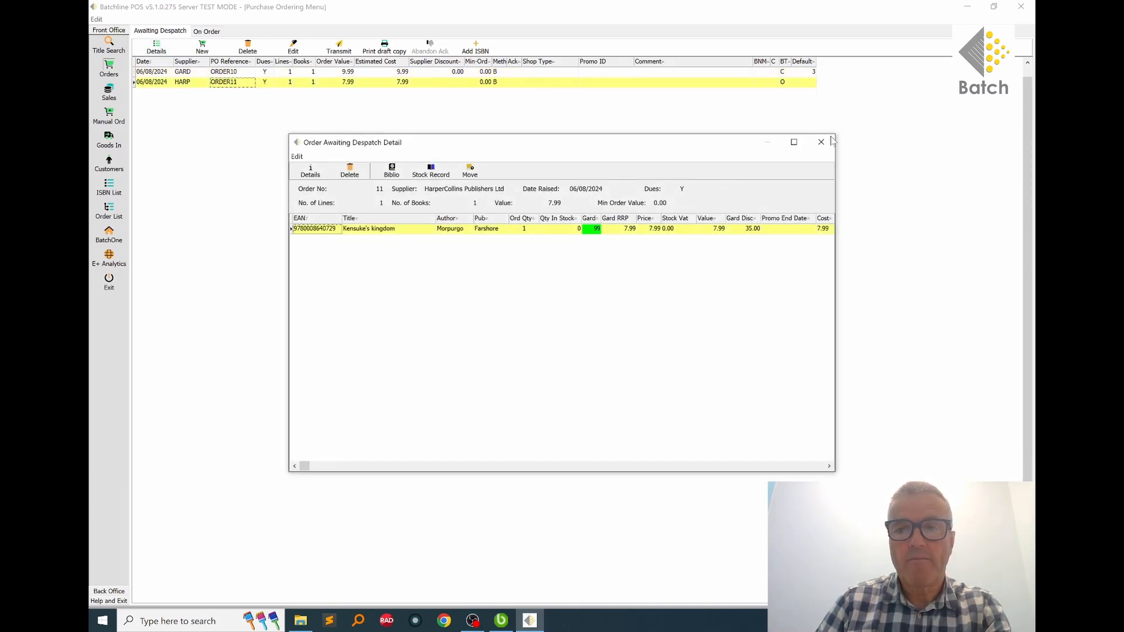
click(821, 142)
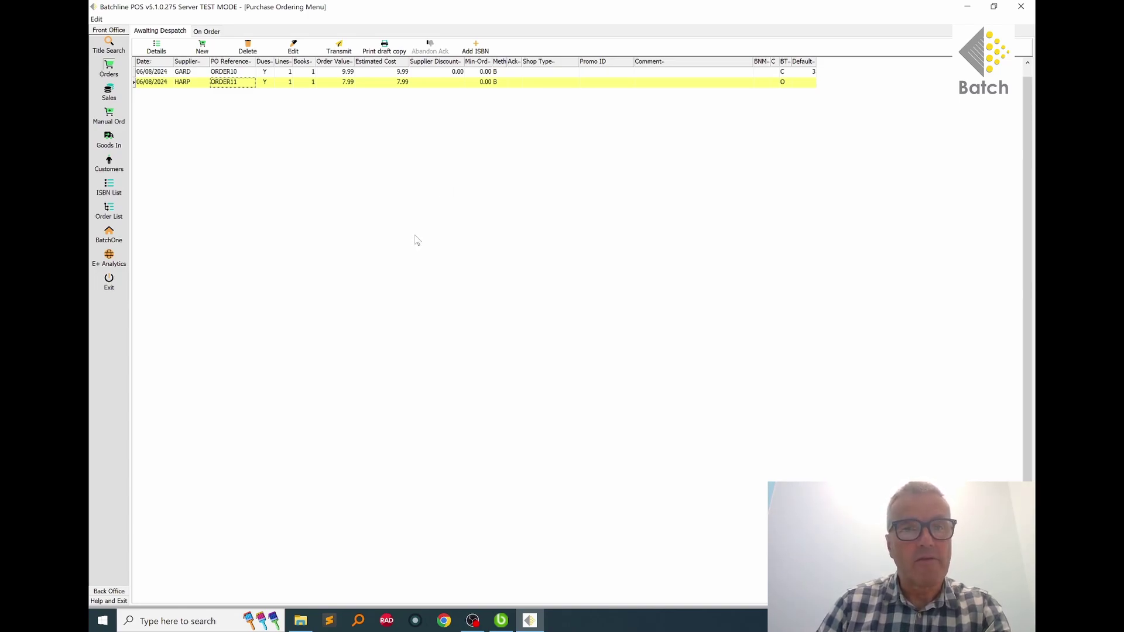
mouse_move(381, 250)
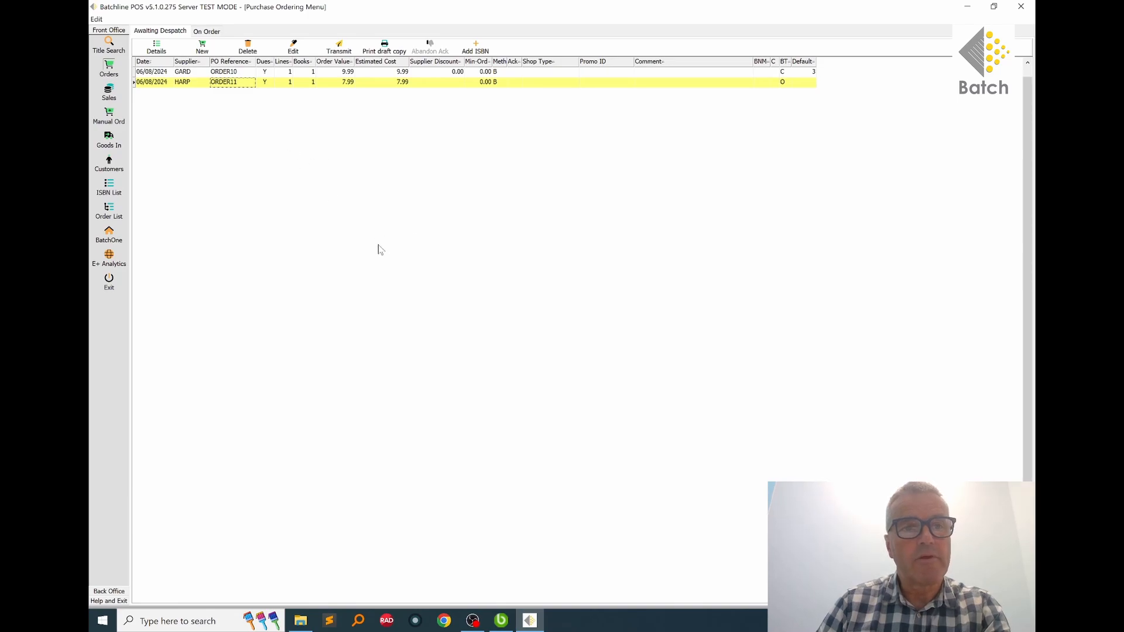
mouse_move(500, 266)
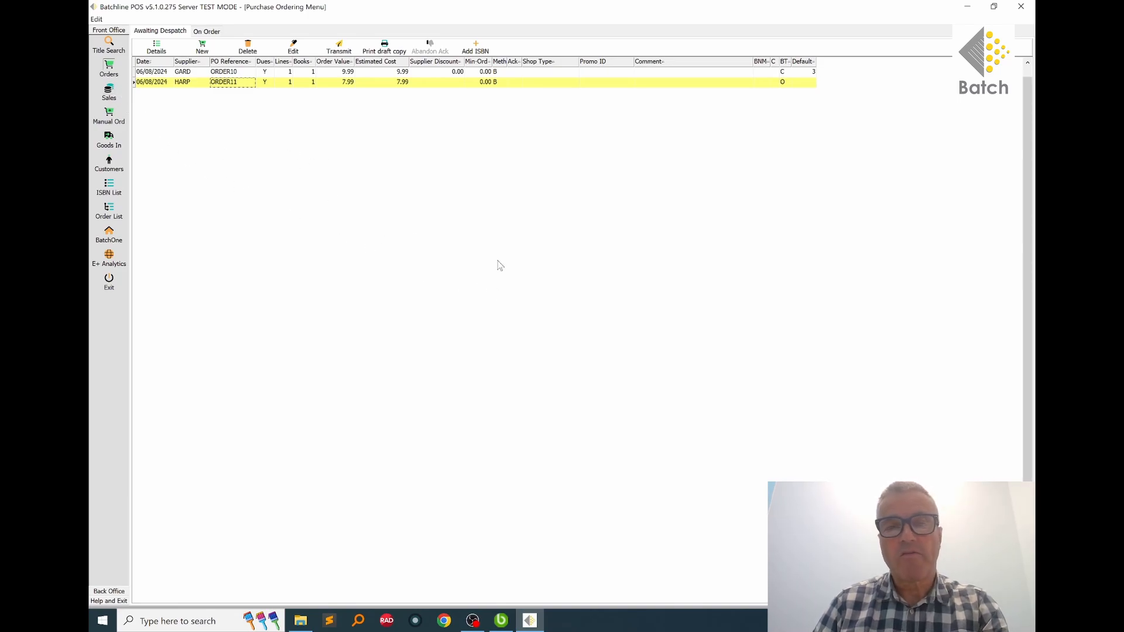